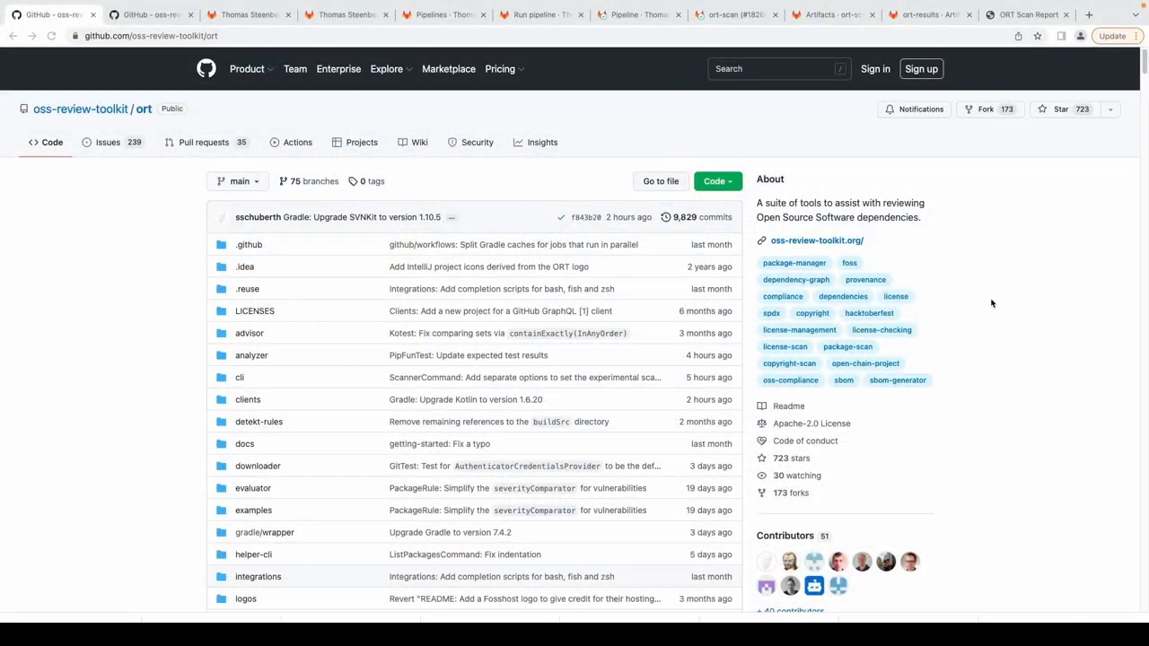
Scroll through the oss-review-toolkit/ort README to review the project overview.
{"action": "scroll", "scroll_direction": "down", "scroll_amount": 3}
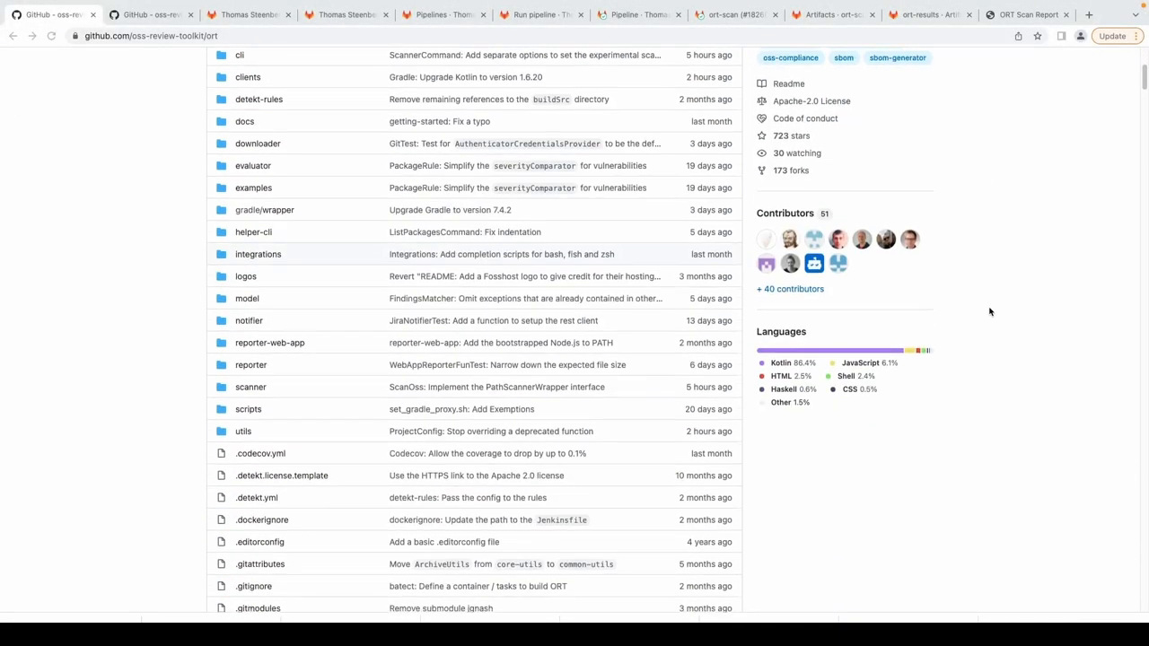
{"action": "scroll", "scroll_direction": "down", "scroll_amount": 3}
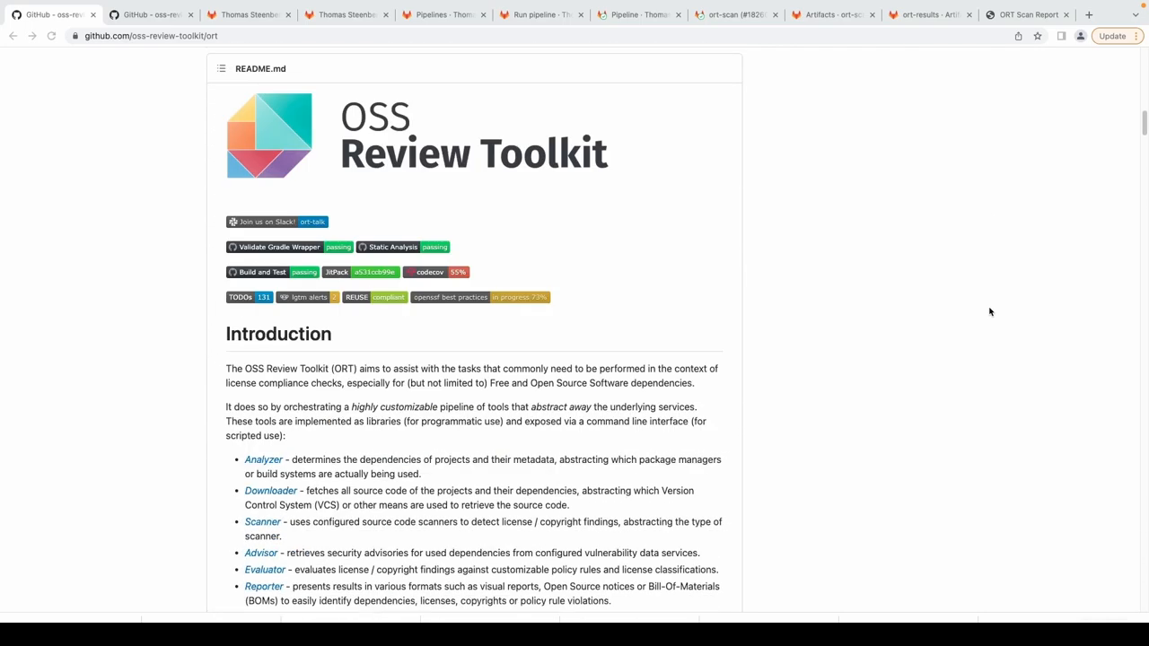
{"action": "scroll", "scroll_direction": "down", "scroll_amount": 3}
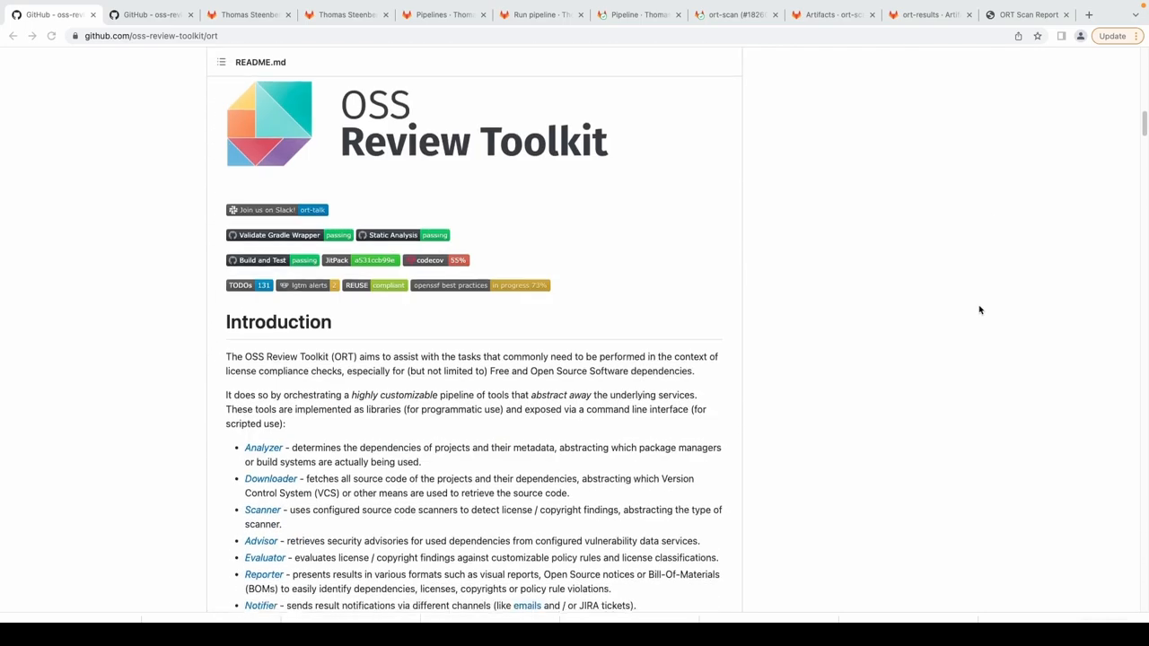
{"action": "scroll", "scroll_direction": "down", "scroll_amount": 3}
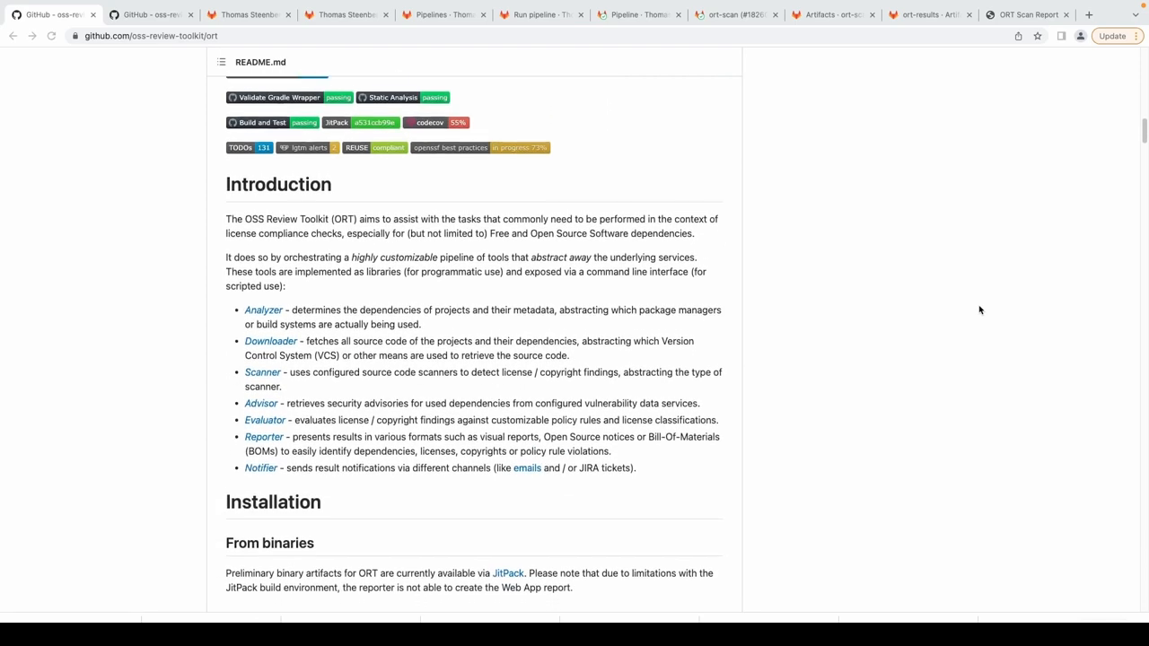
{"action": "scroll", "scroll_direction": "down", "scroll_amount": 3}
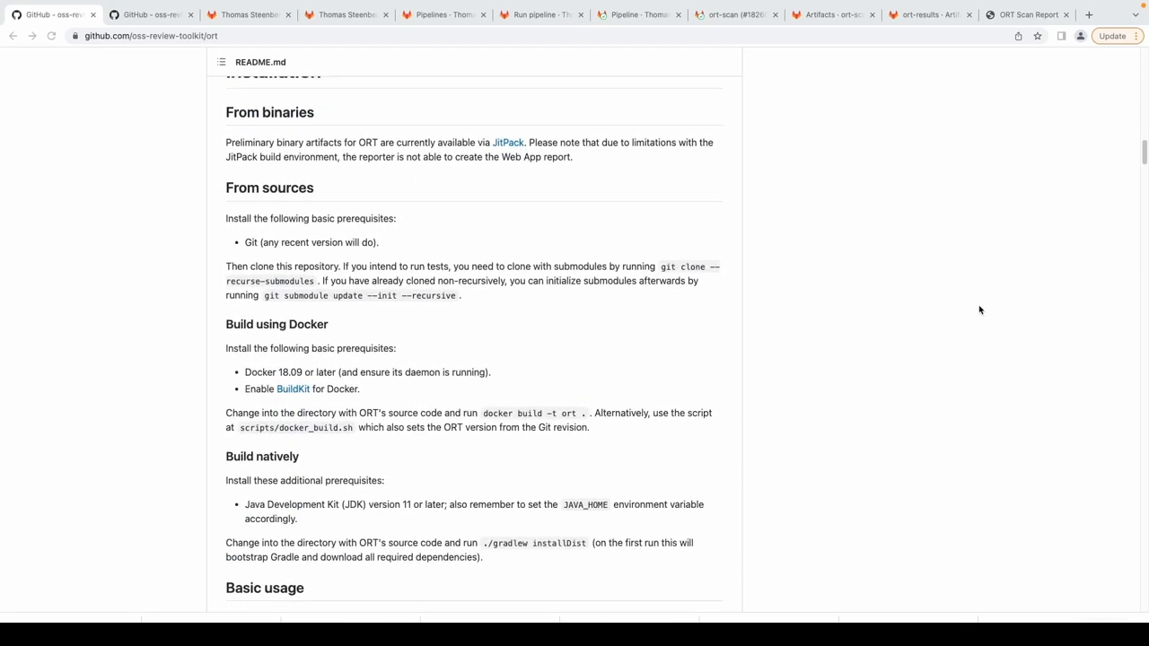
{"action": "scroll", "scroll_direction": "down", "scroll_amount": 3}
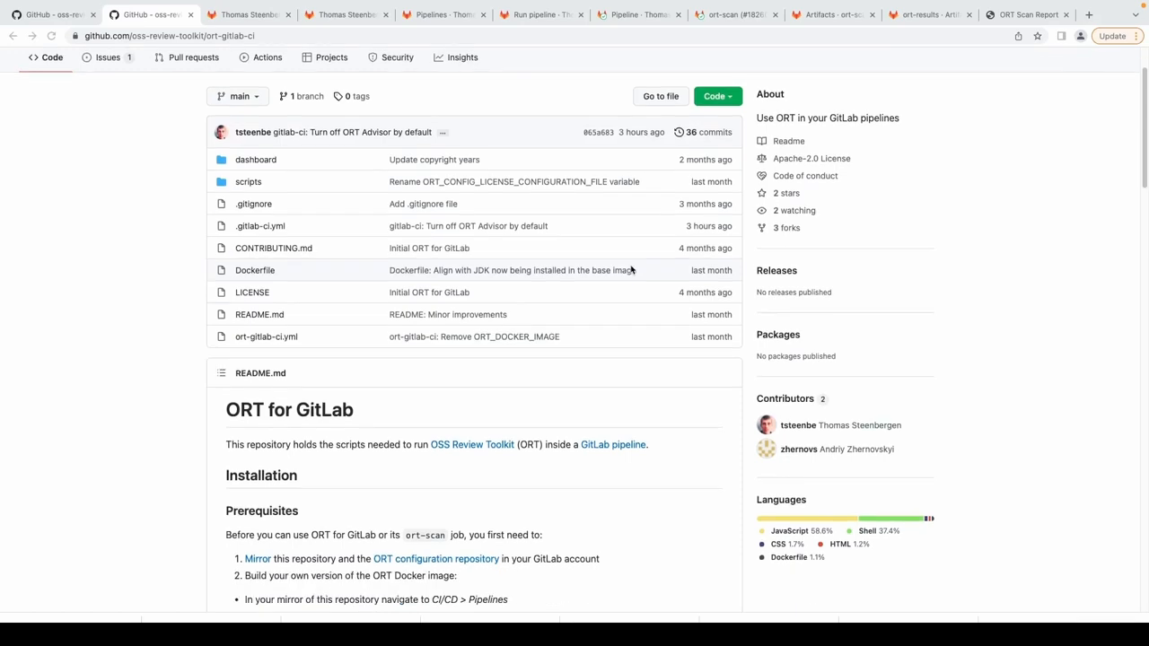
Read the ort-gitlab-ci installation prerequisites, then bring up the GitLab Mime Types project.
{"action": "scroll", "scroll_direction": "down", "scroll_amount": 3}
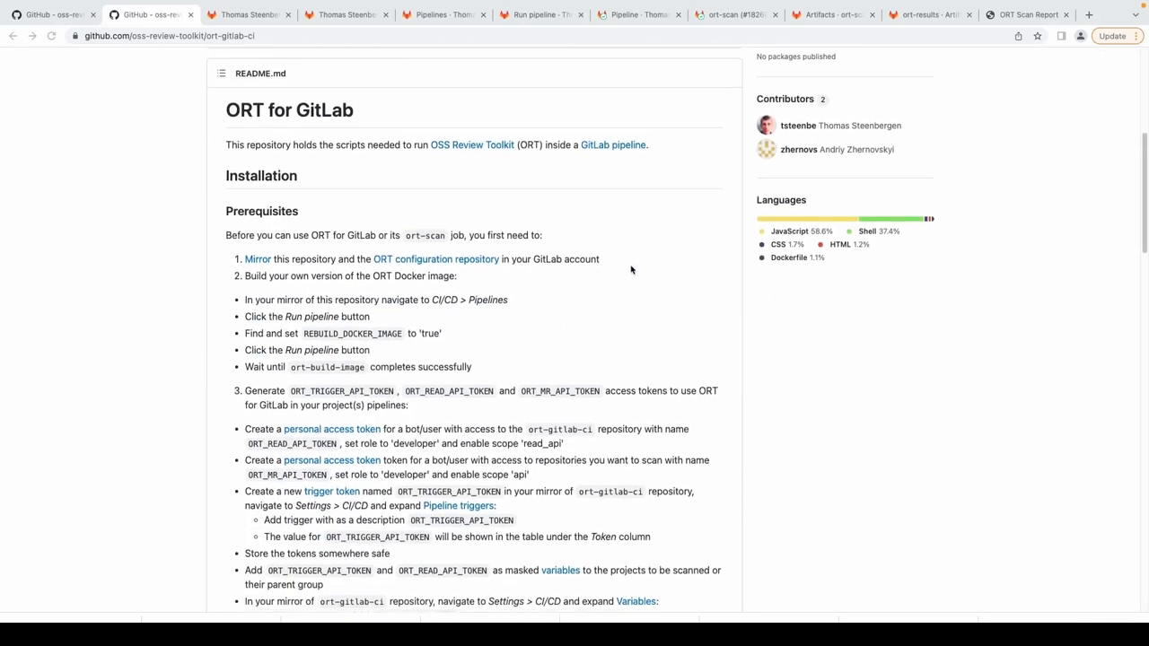
{"action": "scroll", "scroll_direction": "down", "scroll_amount": 3}
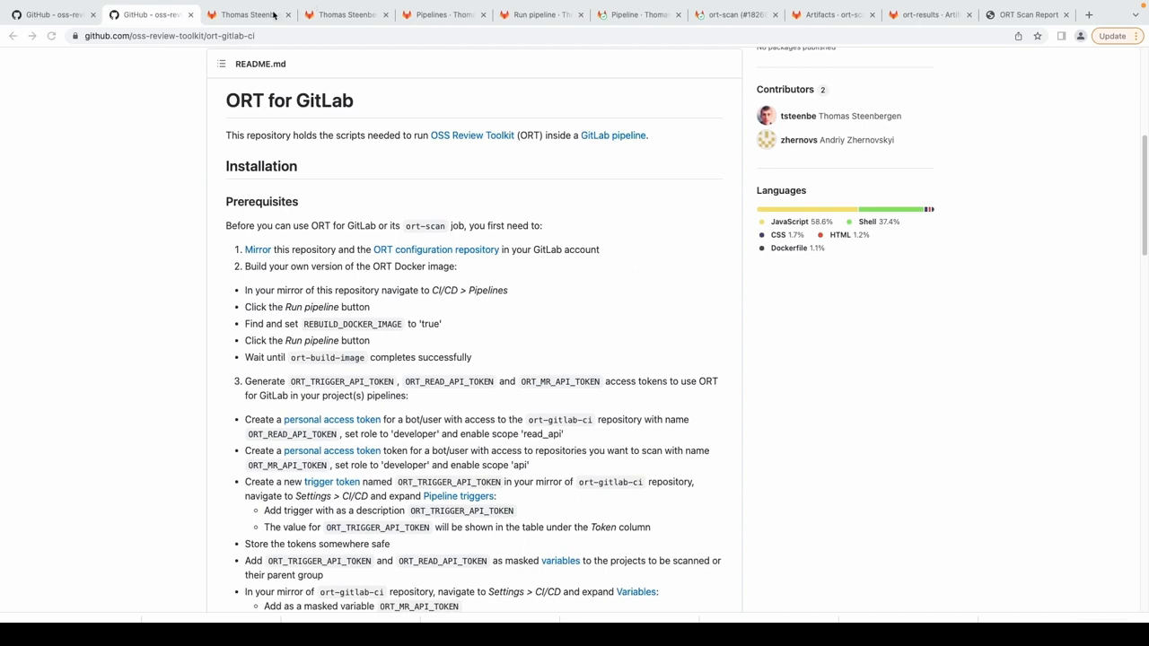
{"action": "left_click", "coordinate": [250, 15]}
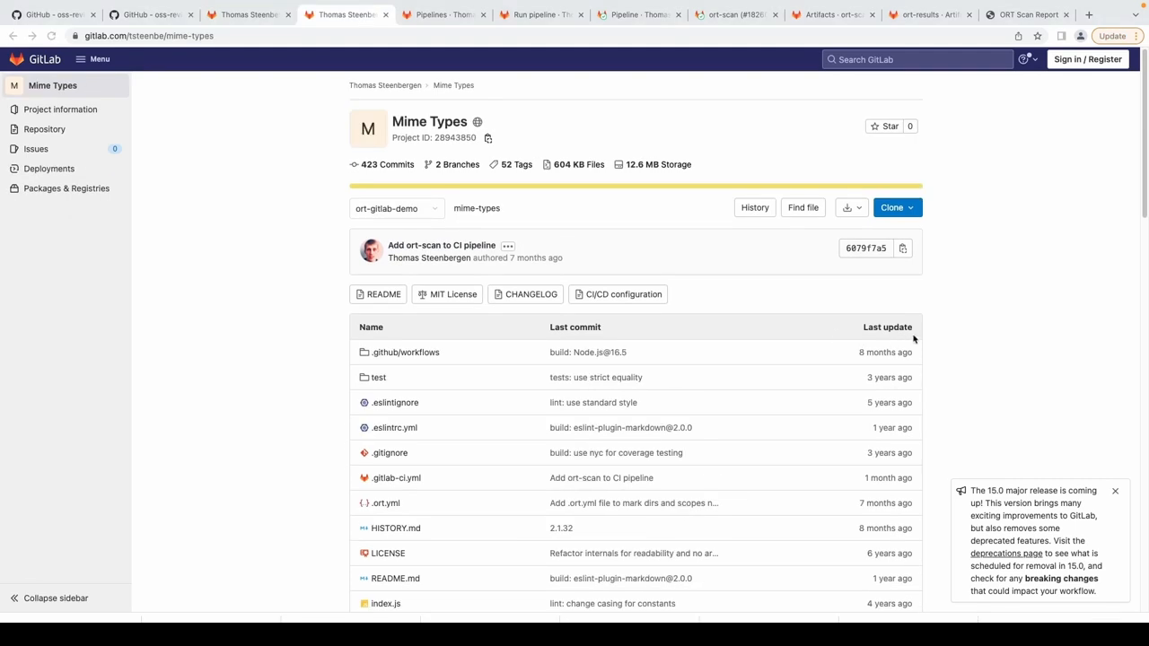
{"action": "mouse_move", "coordinate": [915, 340]}
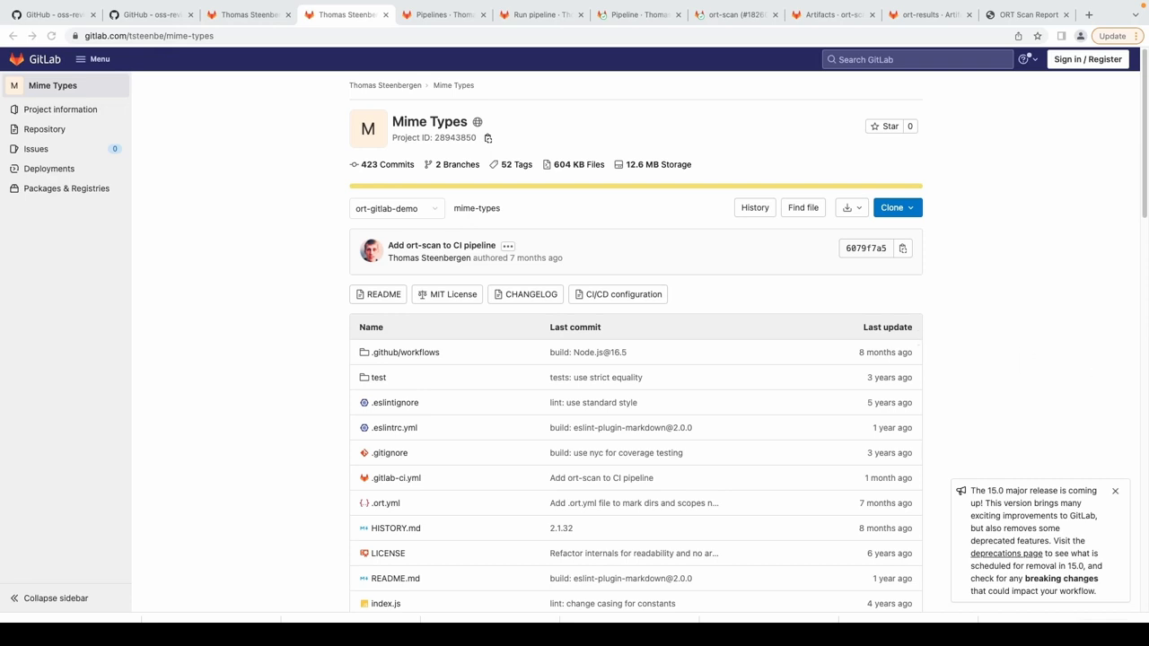
Bring up the ORT for GitLab project's pipelines list.
{"action": "left_click", "coordinate": [439, 14]}
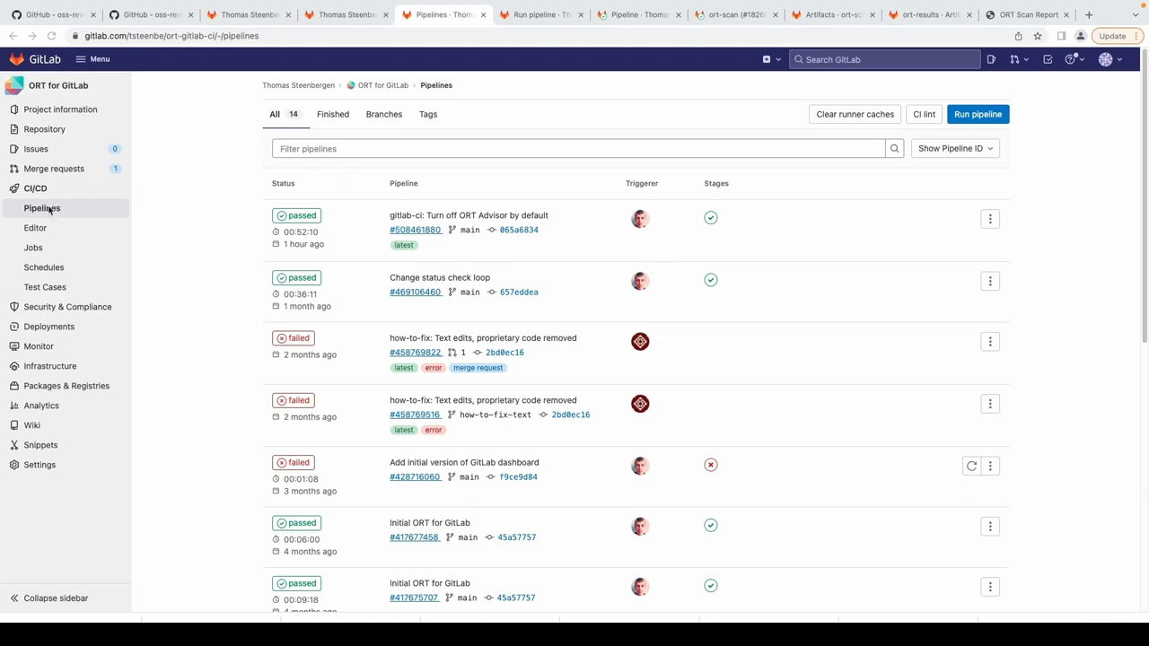
{"action": "mouse_move", "coordinate": [515, 97]}
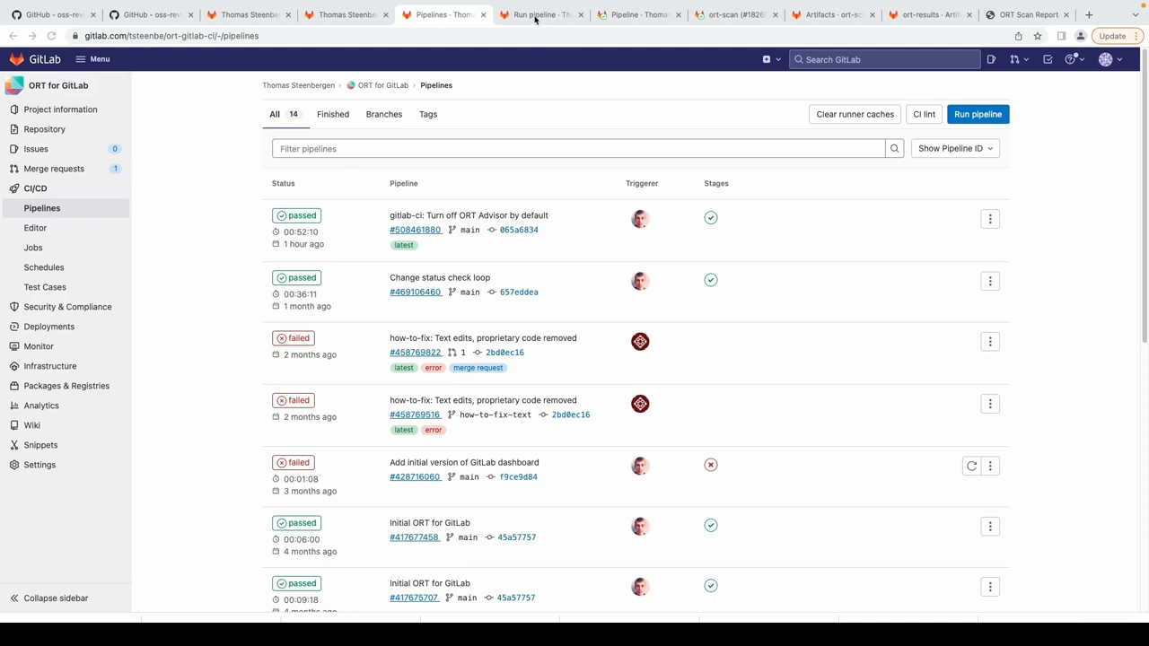
{"action": "mouse_move", "coordinate": [530, 20]}
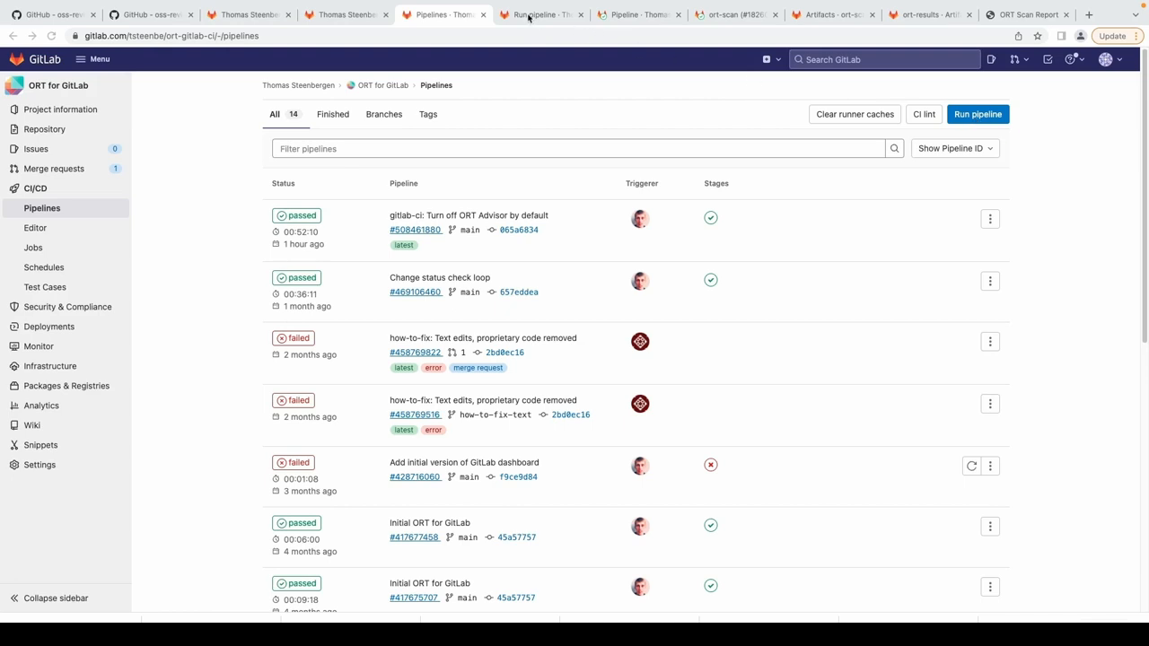
Run a new pipeline on main with the prefilled variables scanning the Mime Types git repository.
{"action": "left_click", "coordinate": [977, 115]}
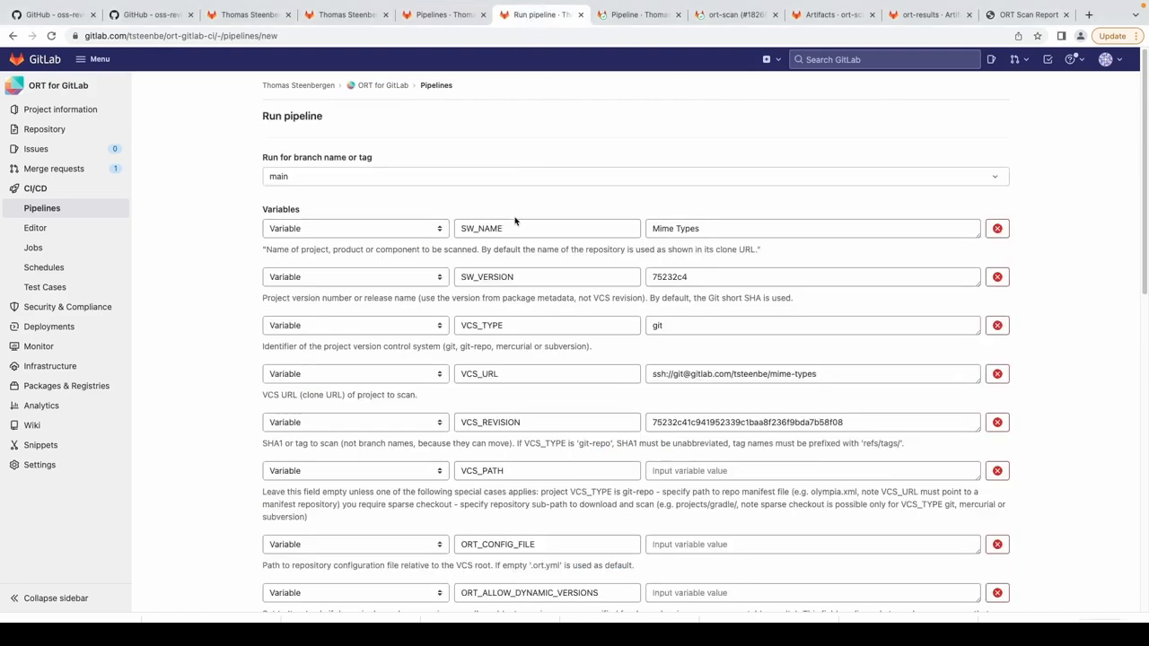
{"action": "mouse_move", "coordinate": [1001, 147]}
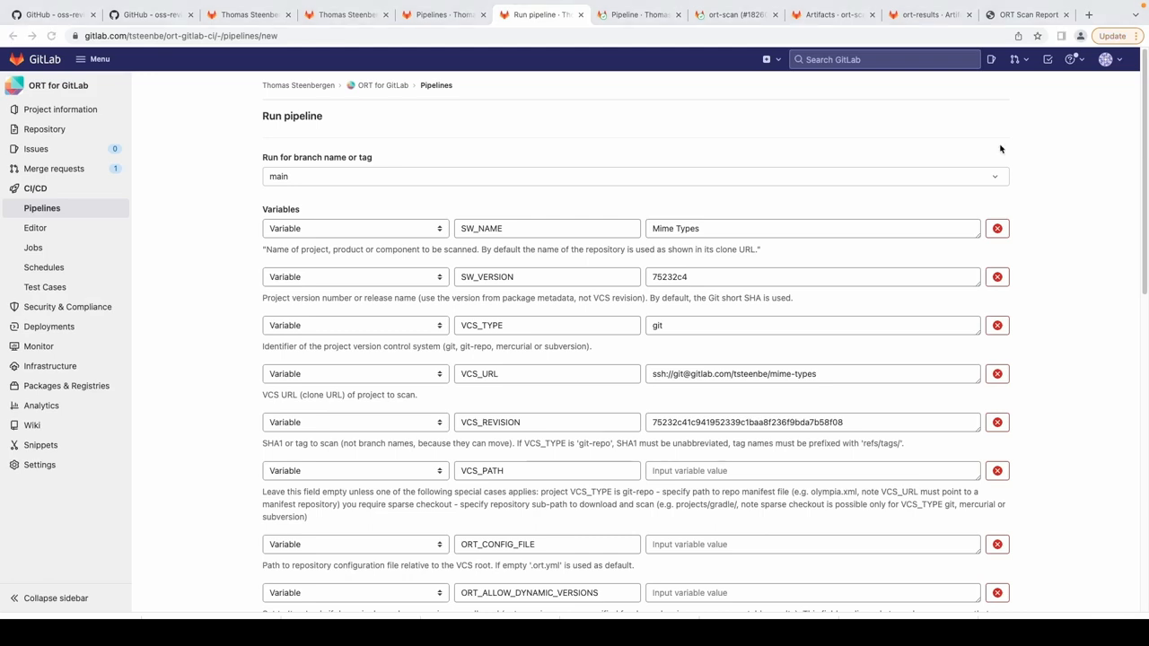
{"action": "mouse_move", "coordinate": [977, 231]}
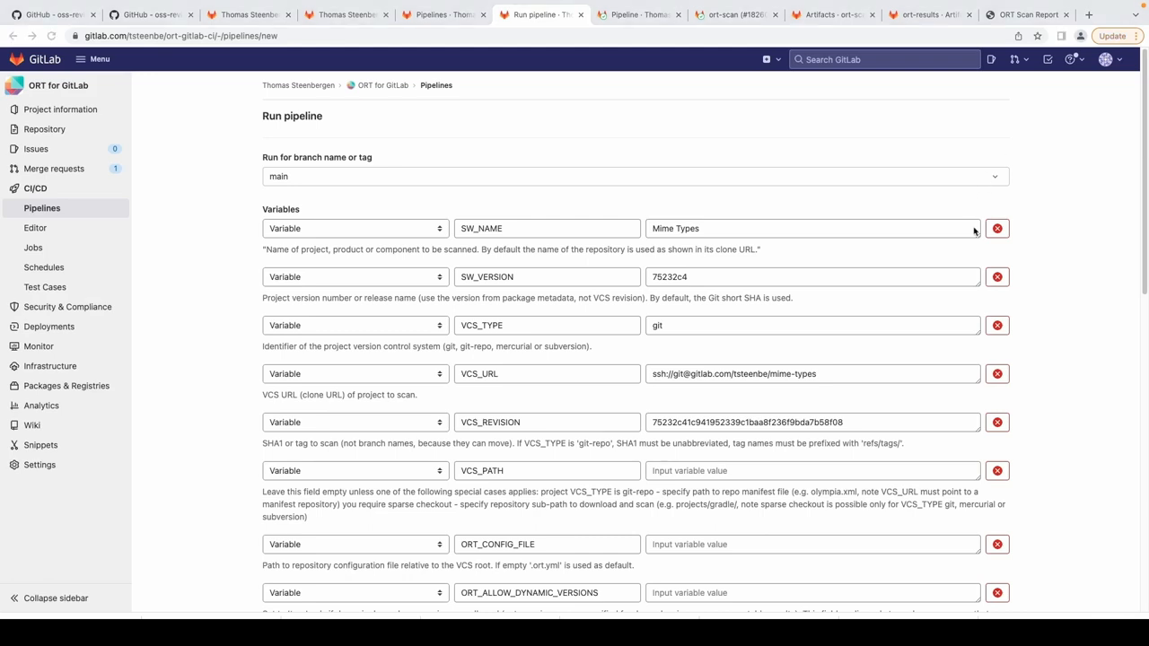
{"action": "mouse_move", "coordinate": [865, 231]}
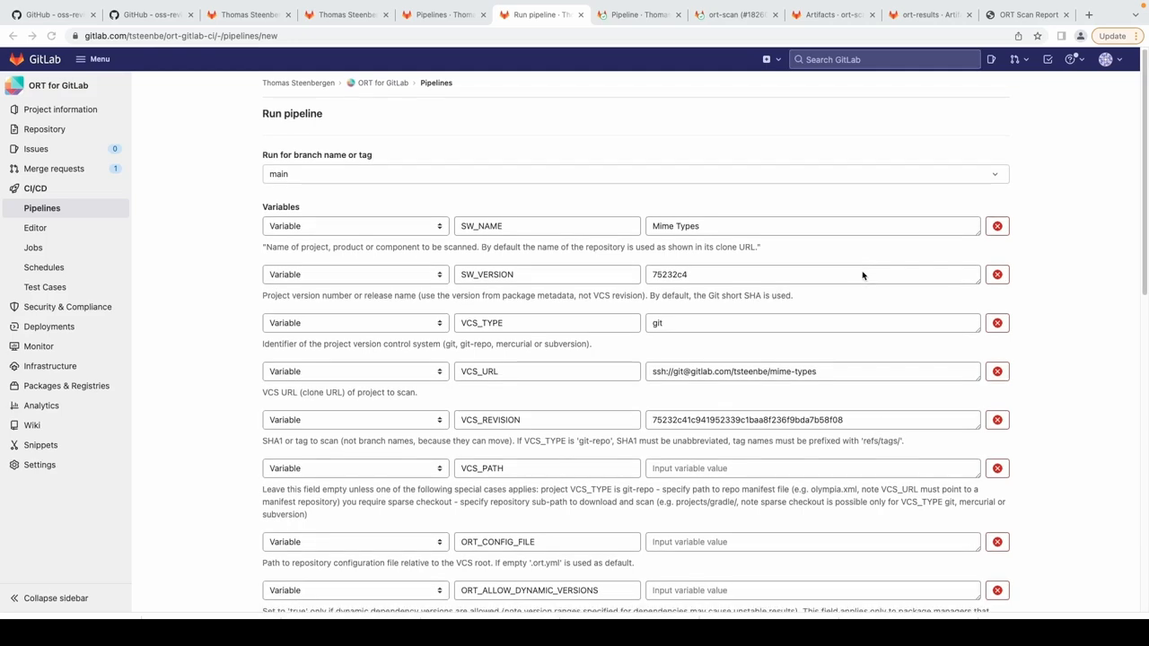
{"action": "scroll", "scroll_direction": "down", "scroll_amount": 3}
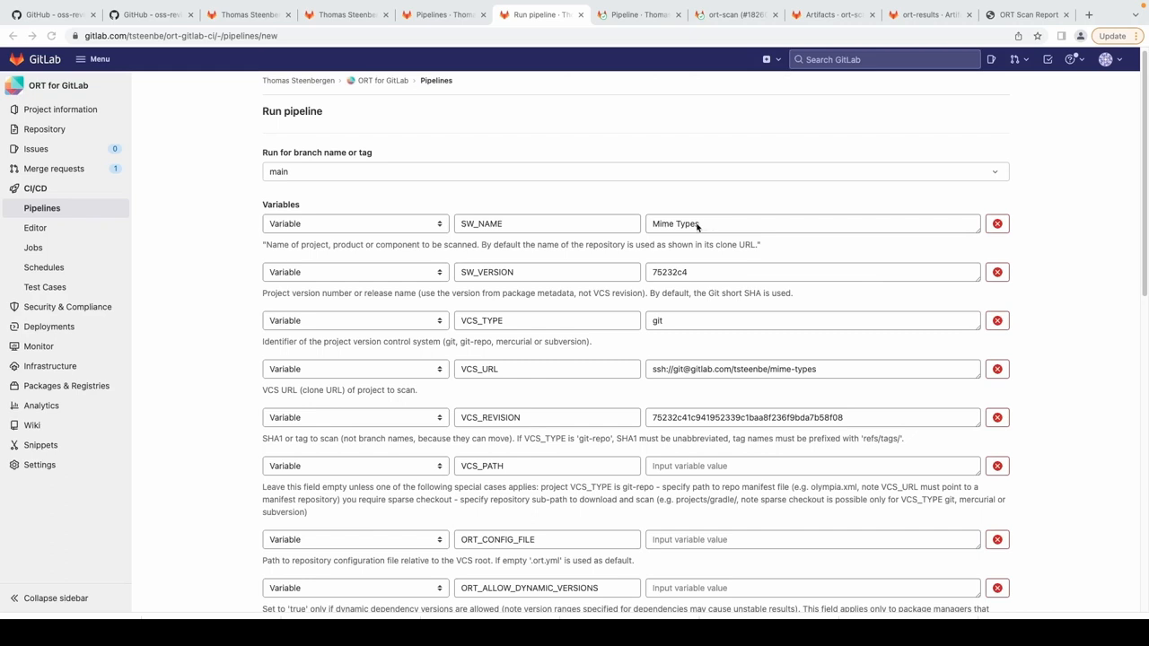
{"action": "mouse_move", "coordinate": [725, 284]}
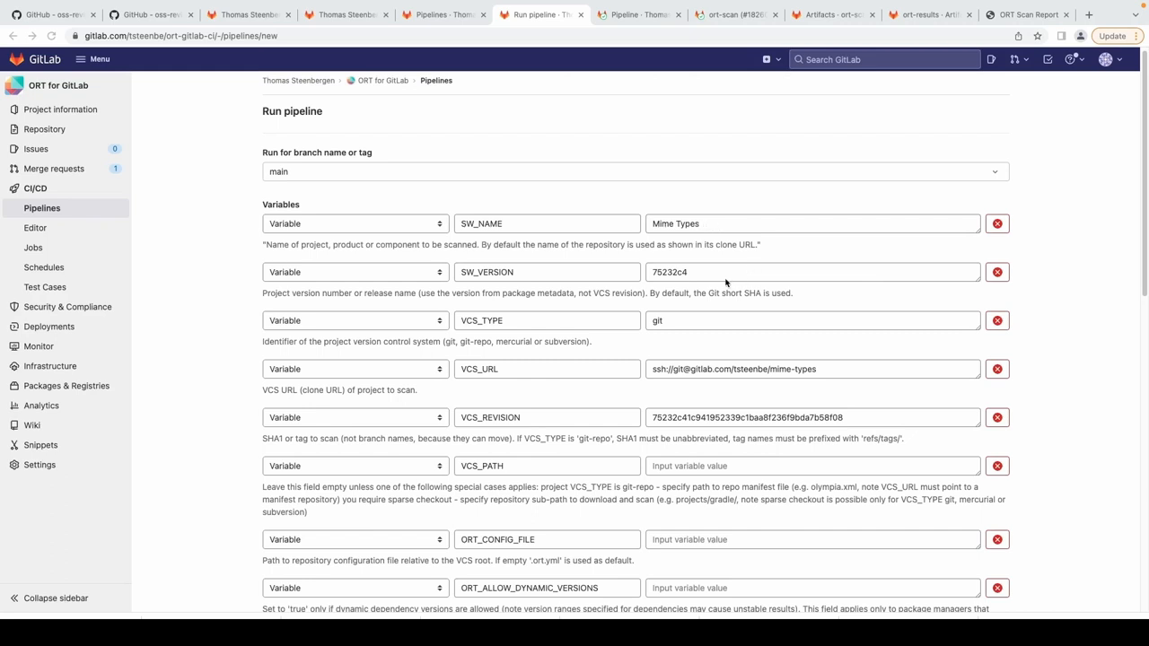
{"action": "mouse_move", "coordinate": [733, 332]}
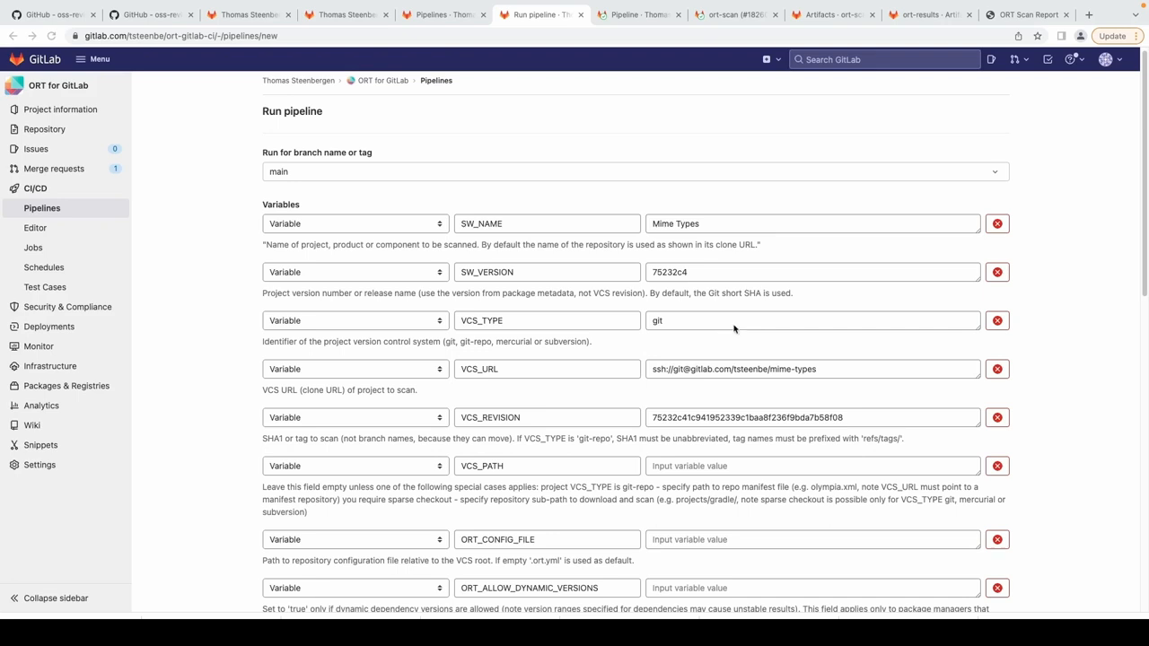
{"action": "mouse_move", "coordinate": [854, 380]}
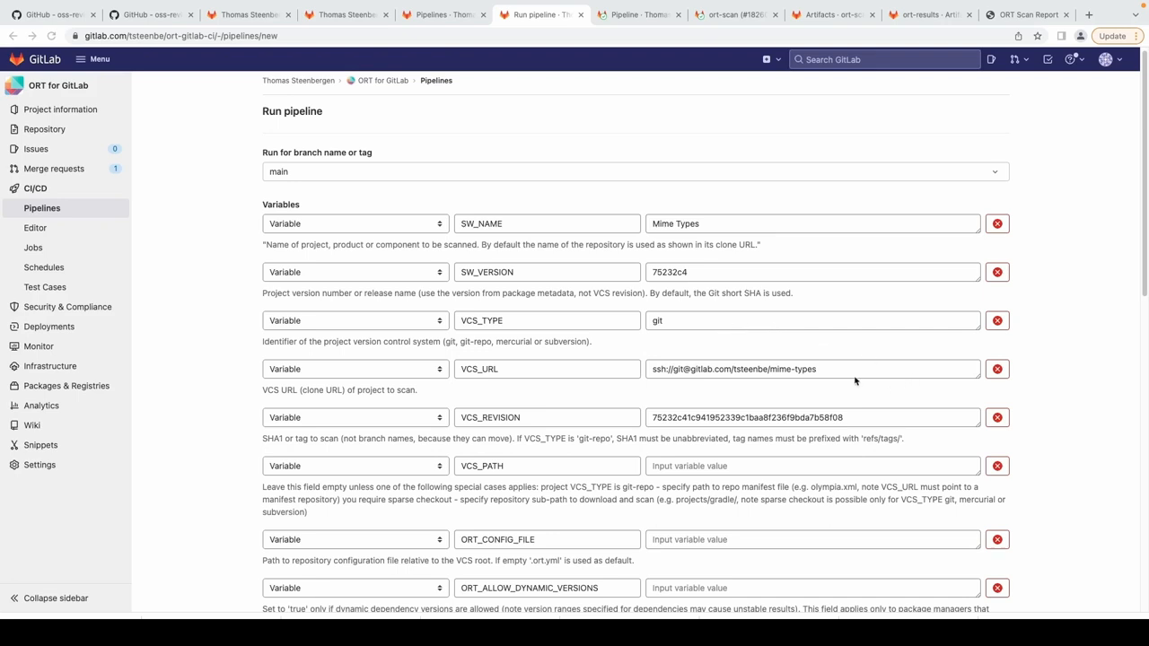
{"action": "mouse_move", "coordinate": [858, 416]}
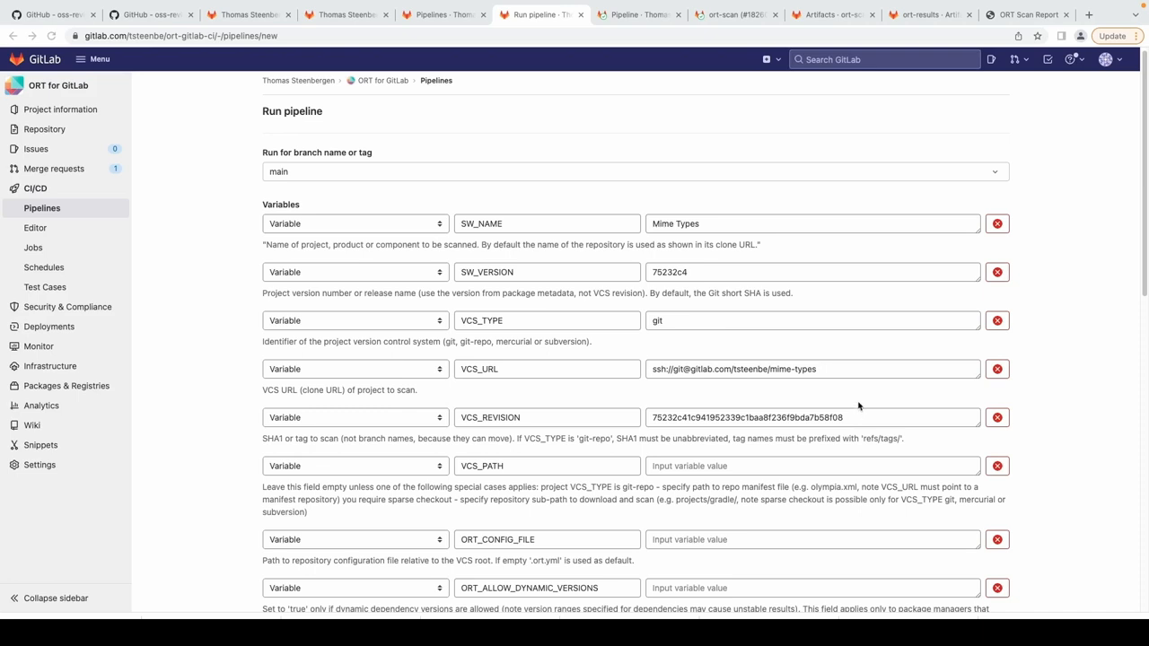
{"action": "scroll", "scroll_direction": "down", "scroll_amount": 3}
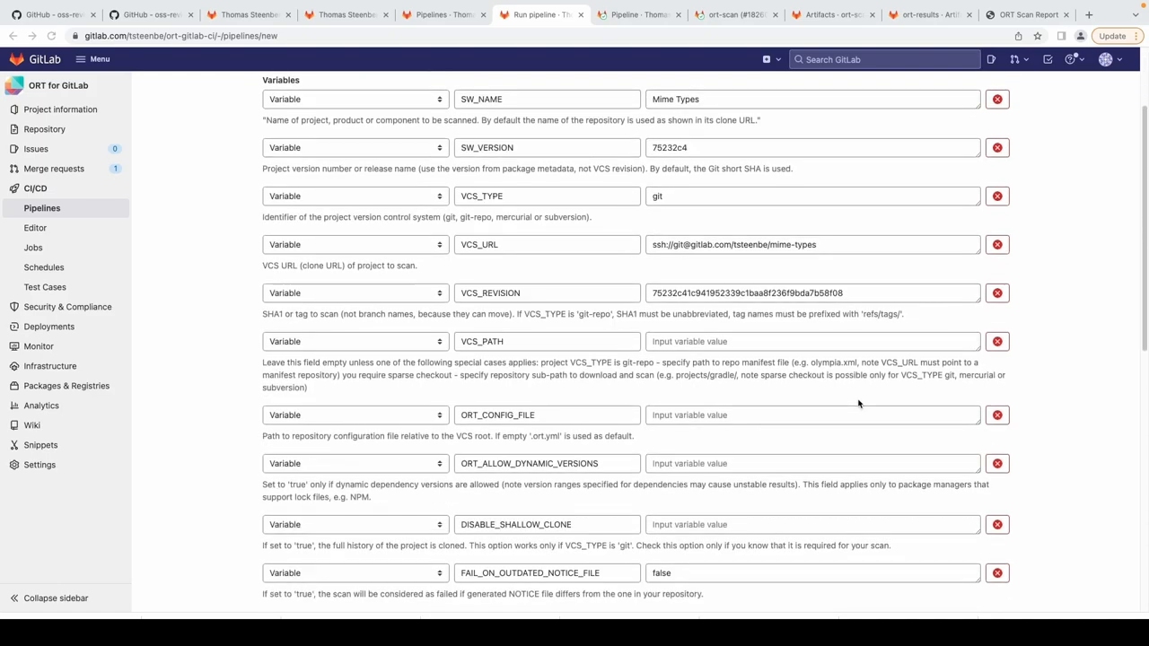
{"action": "scroll", "scroll_direction": "down", "scroll_amount": 3}
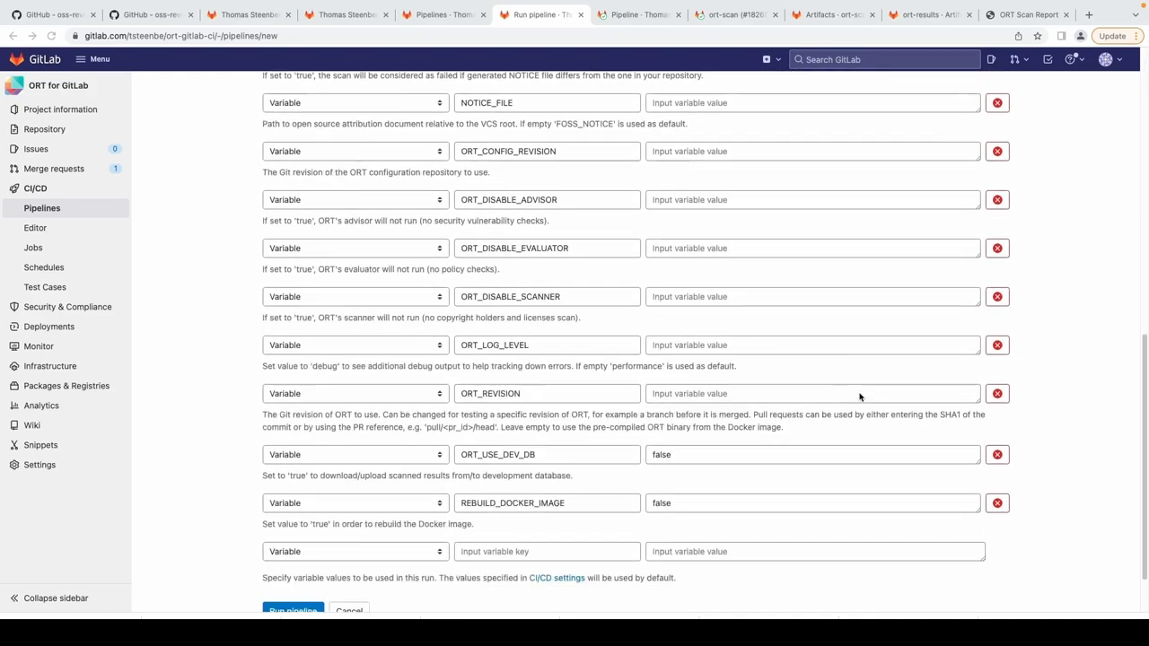
{"action": "scroll", "scroll_direction": "down", "scroll_amount": 3}
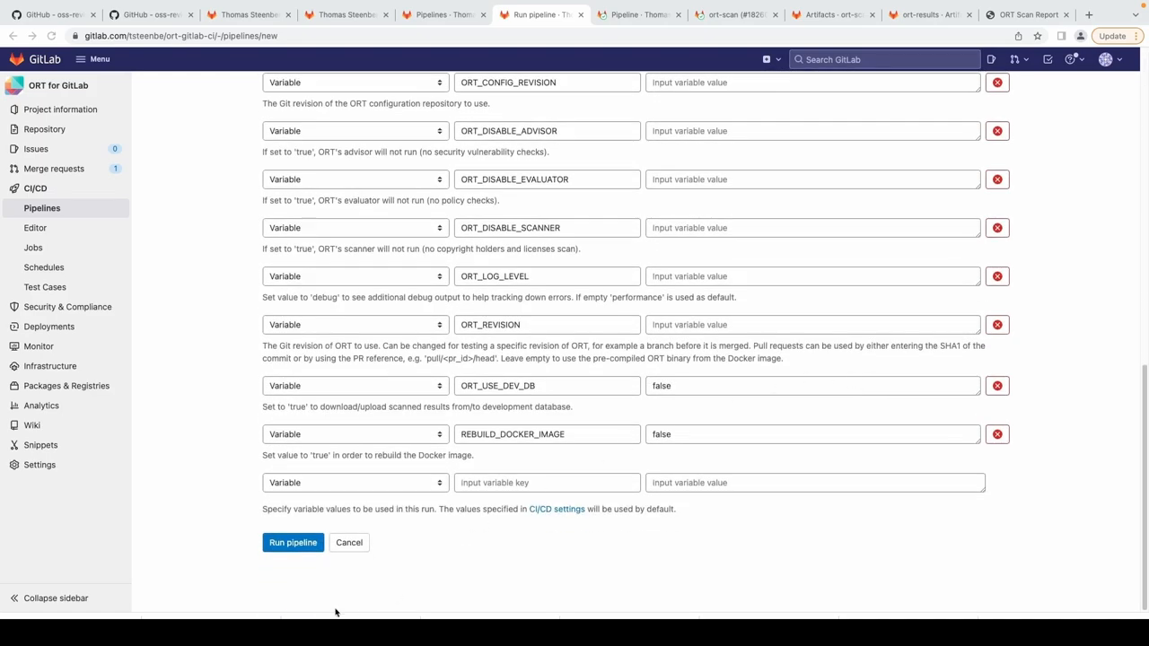
{"action": "left_click", "coordinate": [293, 542]}
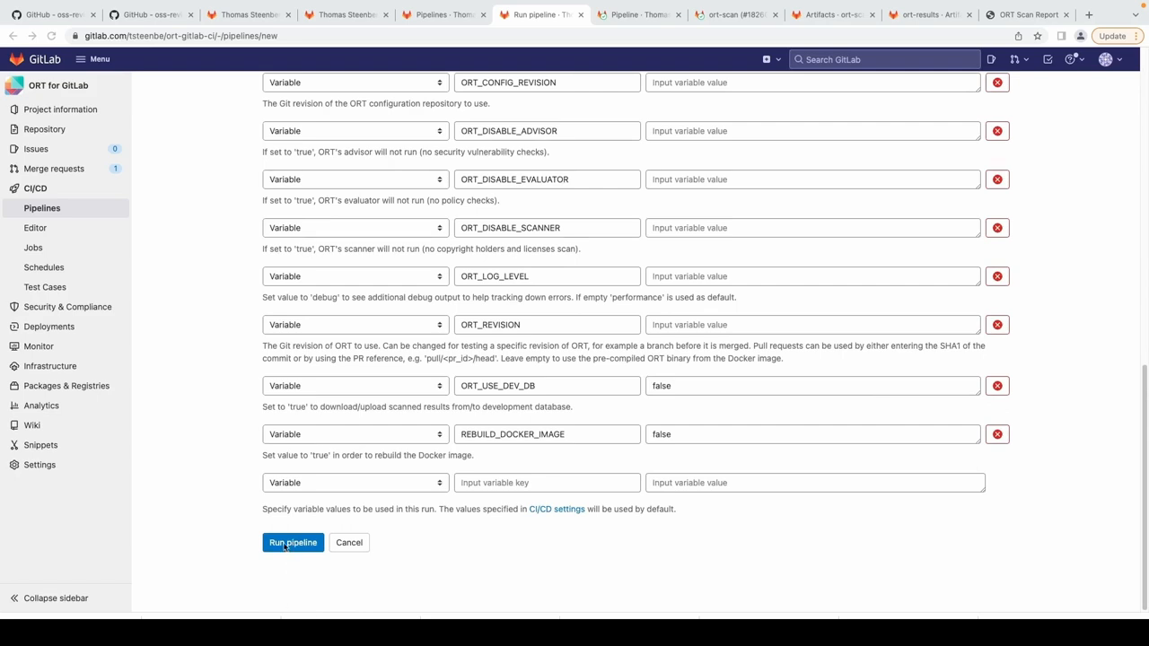
{"action": "left_click", "coordinate": [292, 542]}
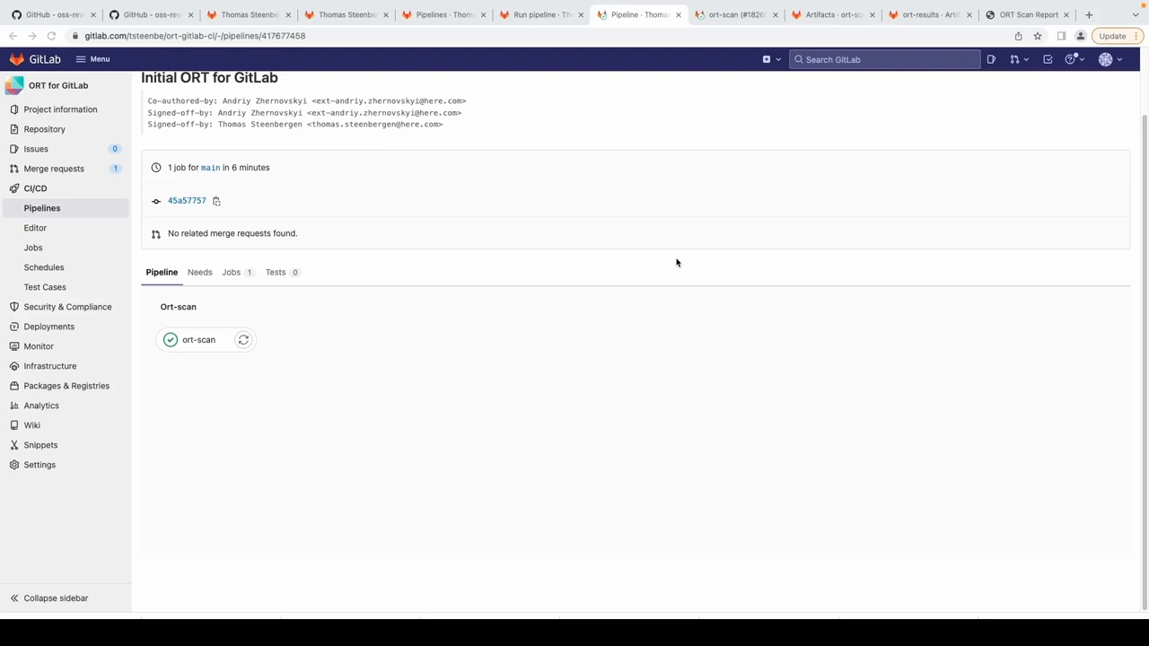
{"action": "mouse_move", "coordinate": [293, 362]}
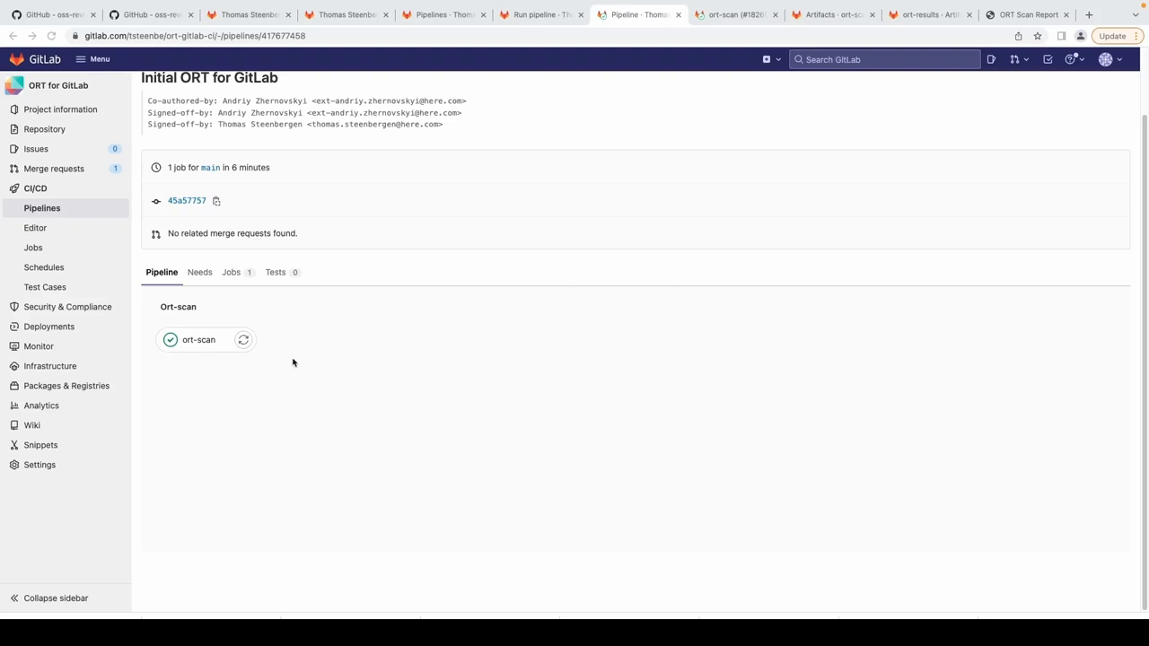
{"action": "mouse_move", "coordinate": [199, 341]}
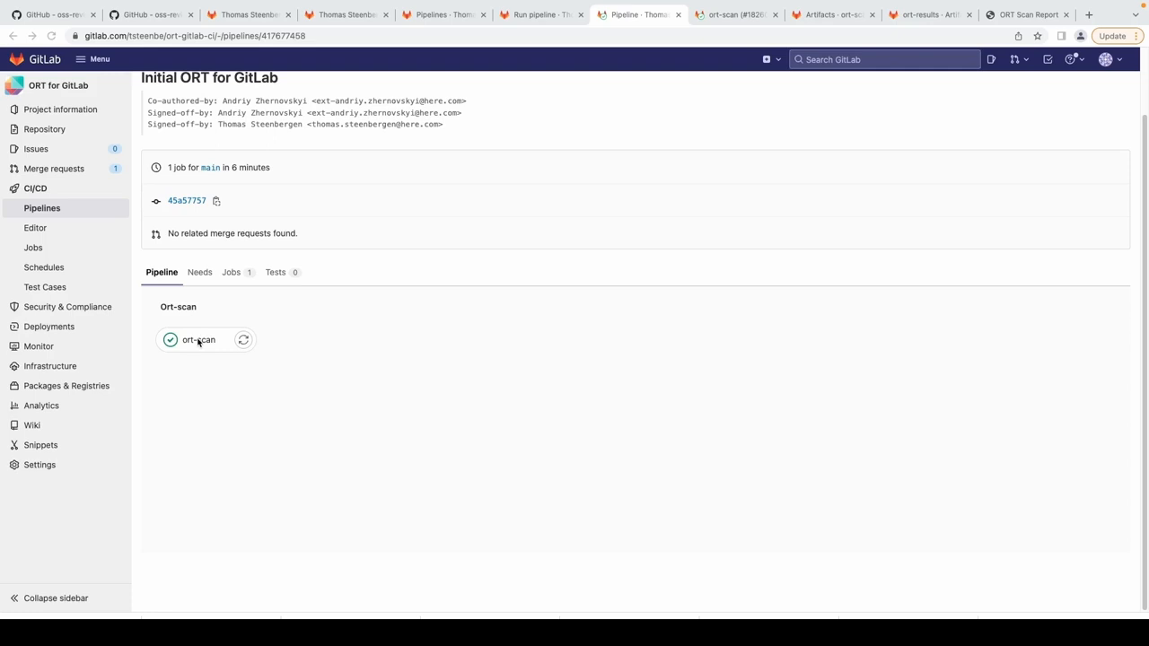
{"action": "mouse_move", "coordinate": [208, 348]}
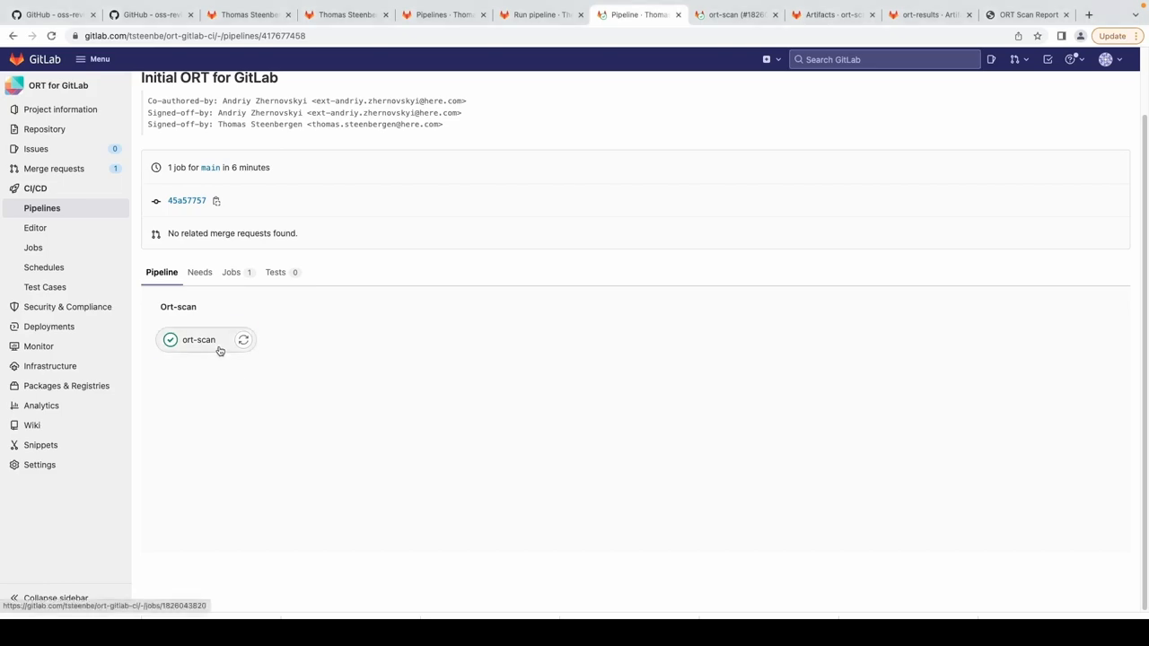
Open the ort-scan job's log from the pipeline page.
{"action": "left_click", "coordinate": [197, 339]}
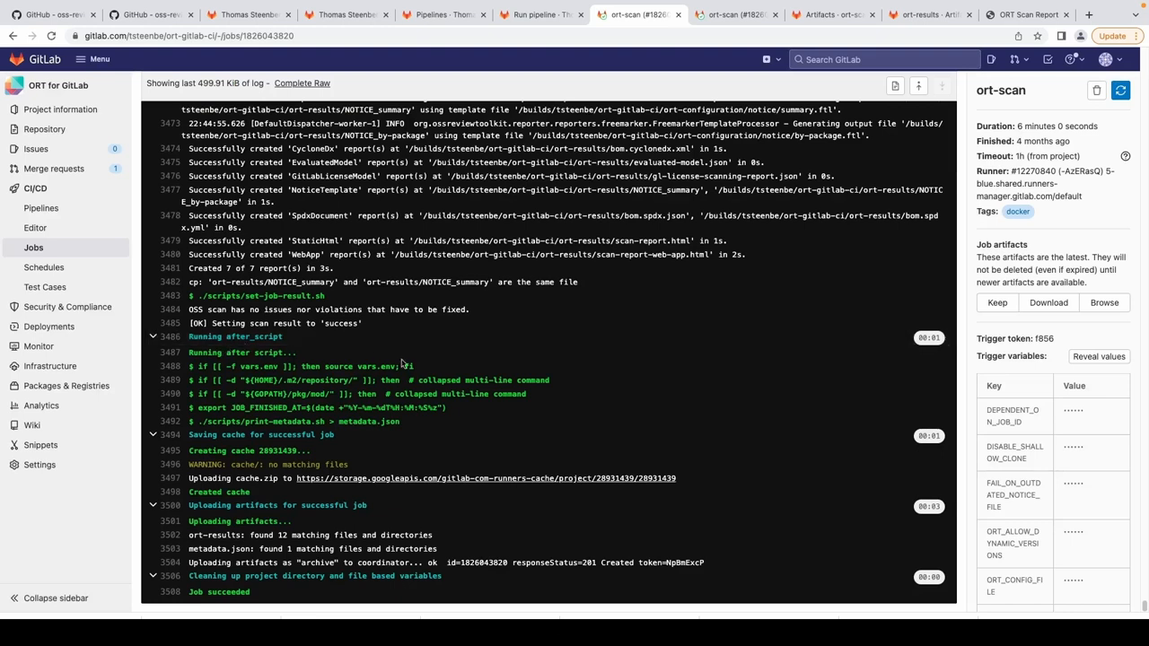
{"action": "mouse_move", "coordinate": [438, 377]}
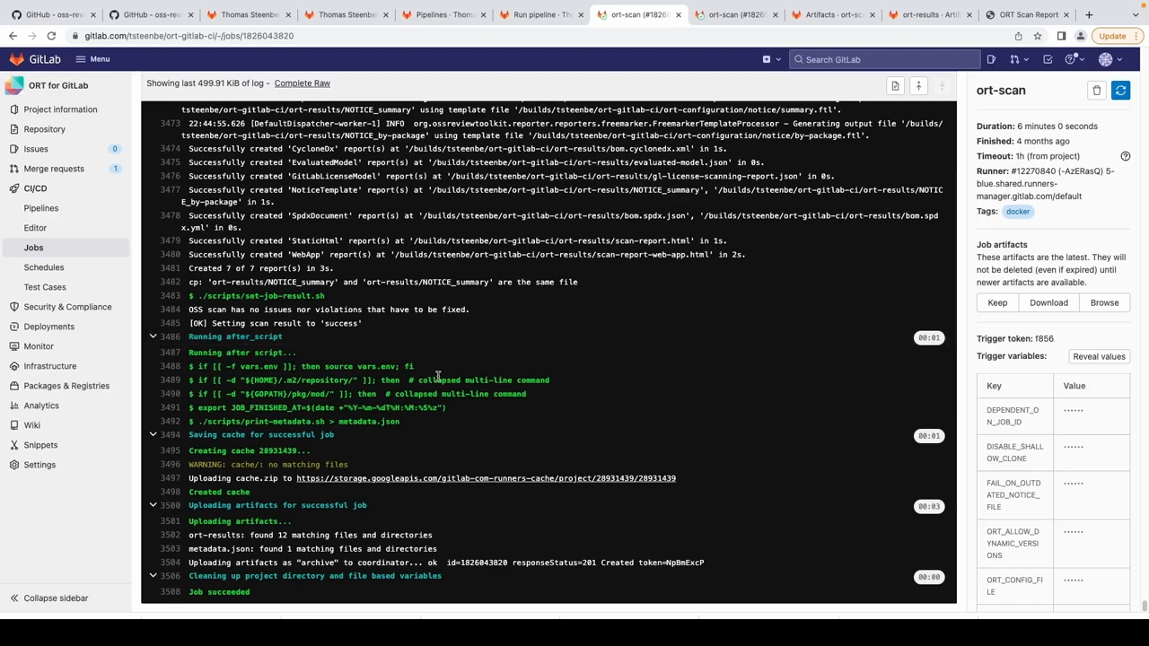
{"action": "mouse_move", "coordinate": [1020, 255]}
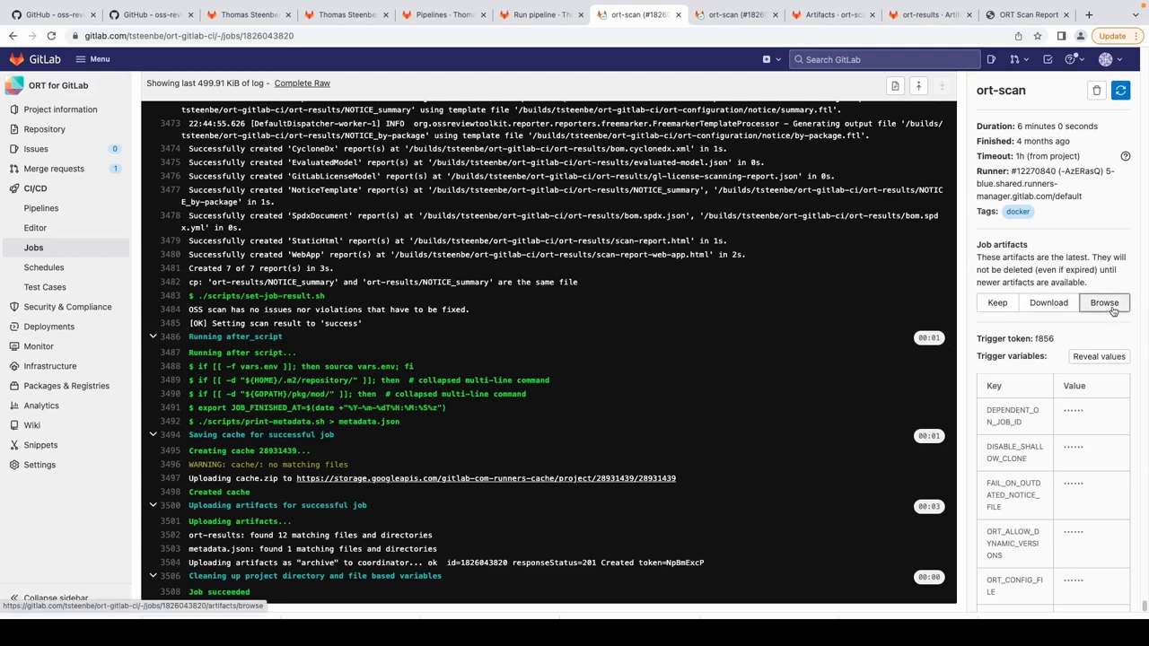
{"action": "mouse_move", "coordinate": [1131, 325]}
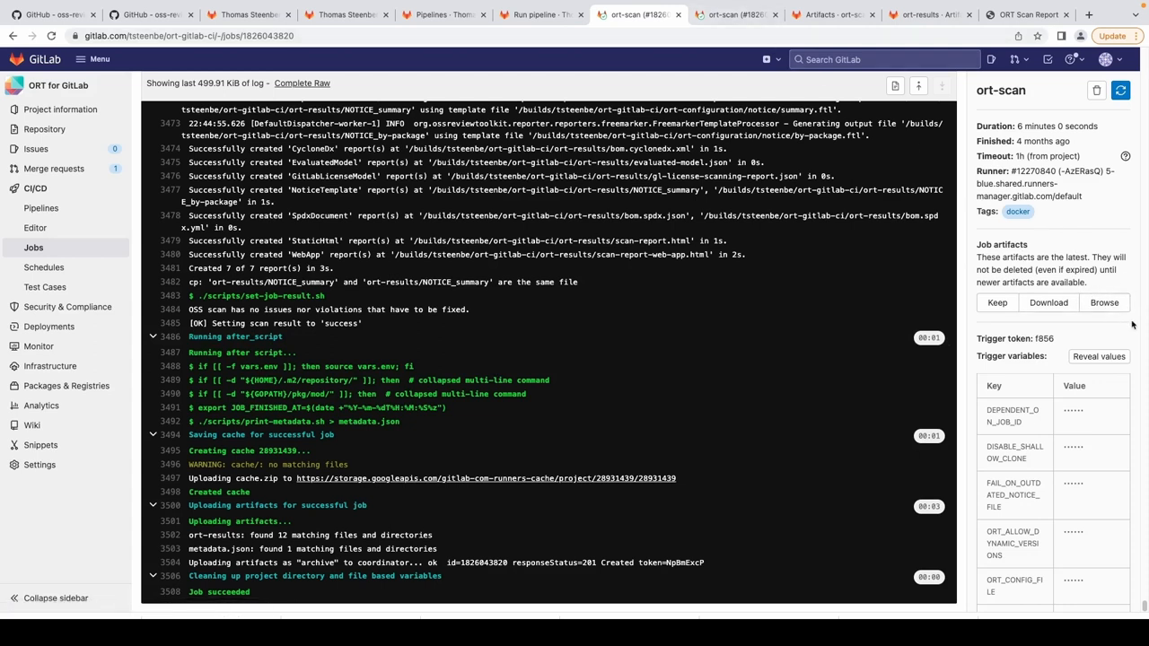
Browse the artifacts produced by the ort-scan job.
{"action": "left_click", "coordinate": [1104, 302]}
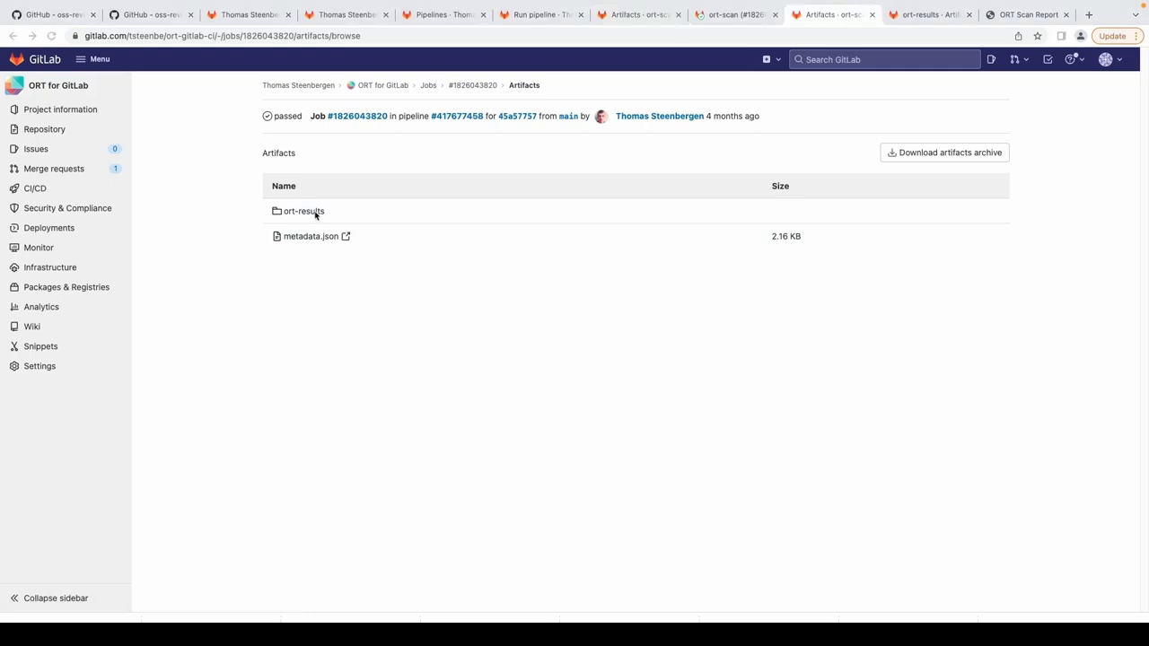
{"action": "mouse_move", "coordinate": [736, 32]}
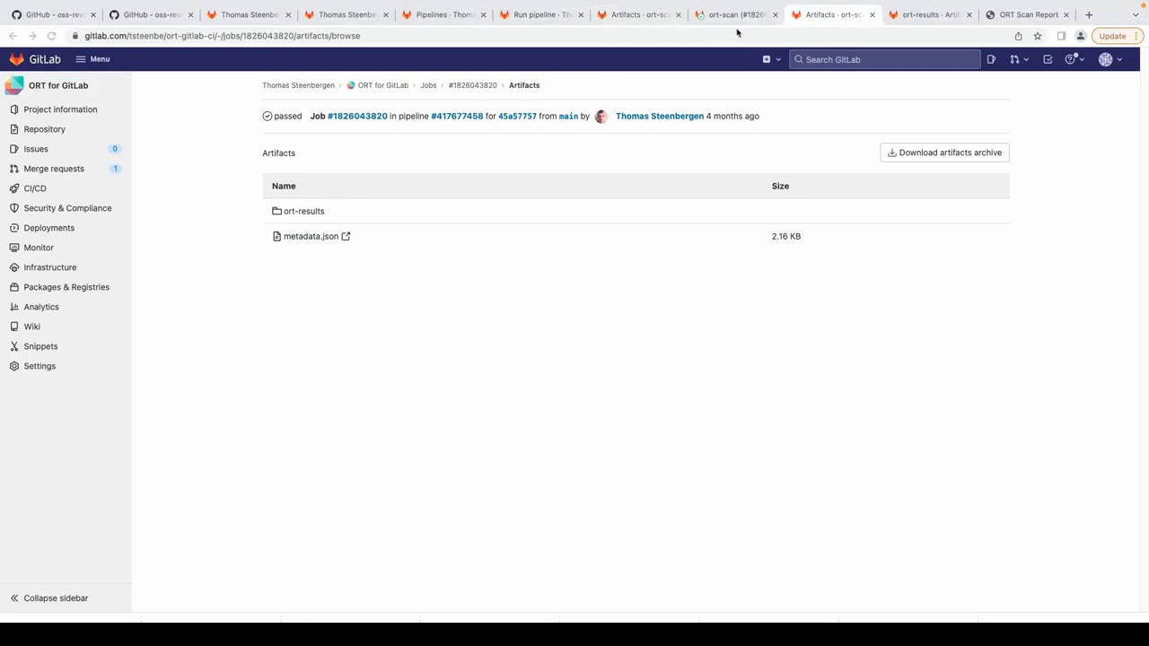
Open the ort-results artifact folder listing the NOTICE files, SBOMs and scan reports.
{"action": "left_click", "coordinate": [303, 212]}
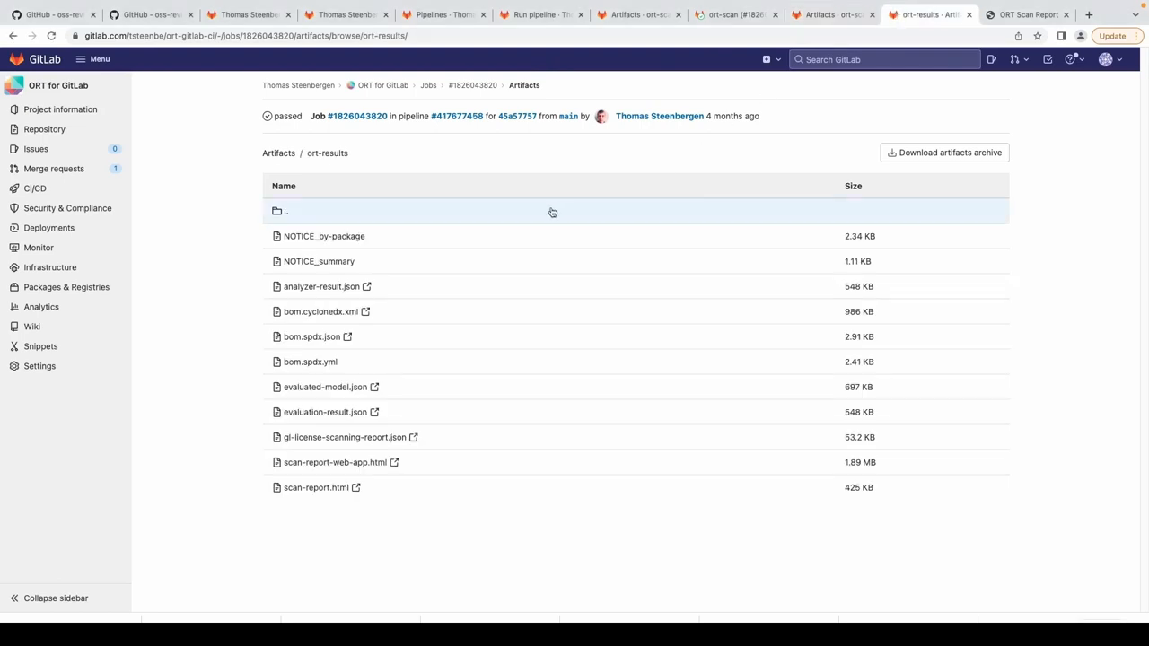
{"action": "mouse_move", "coordinate": [528, 262]}
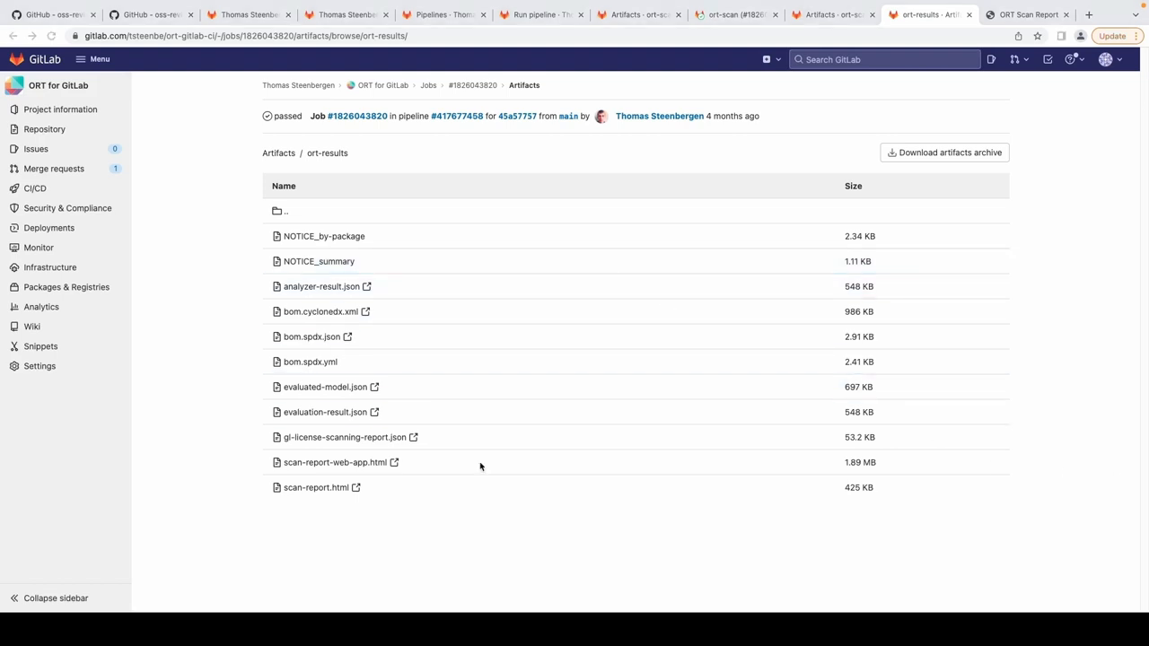
{"action": "mouse_move", "coordinate": [474, 470]}
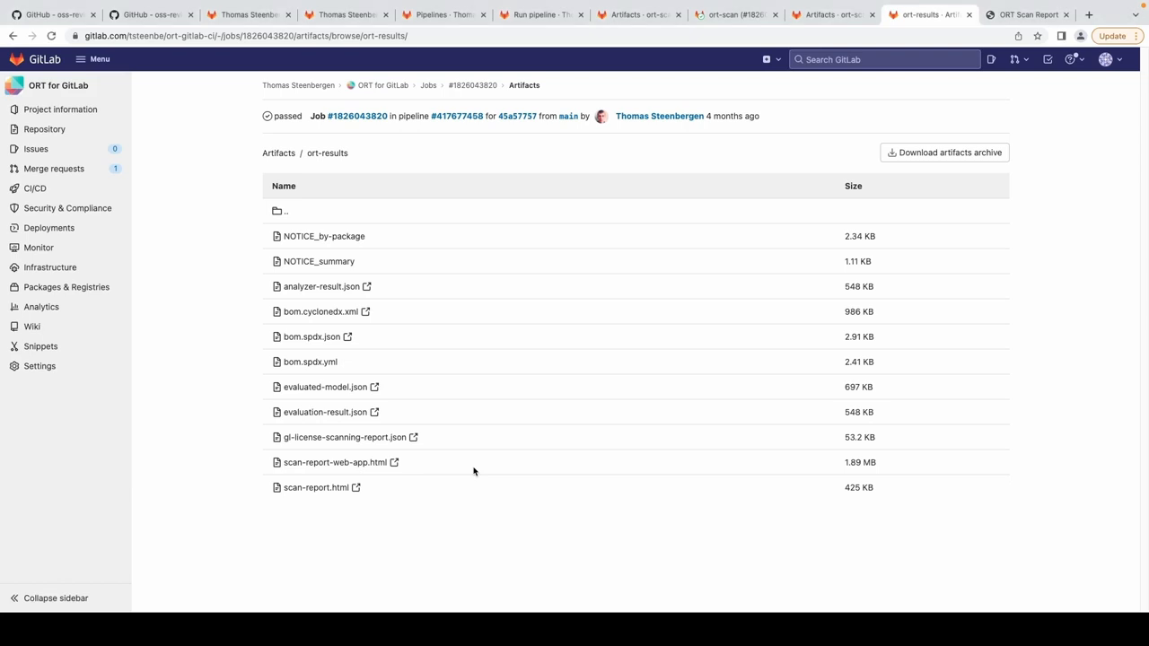
{"action": "mouse_move", "coordinate": [435, 474]}
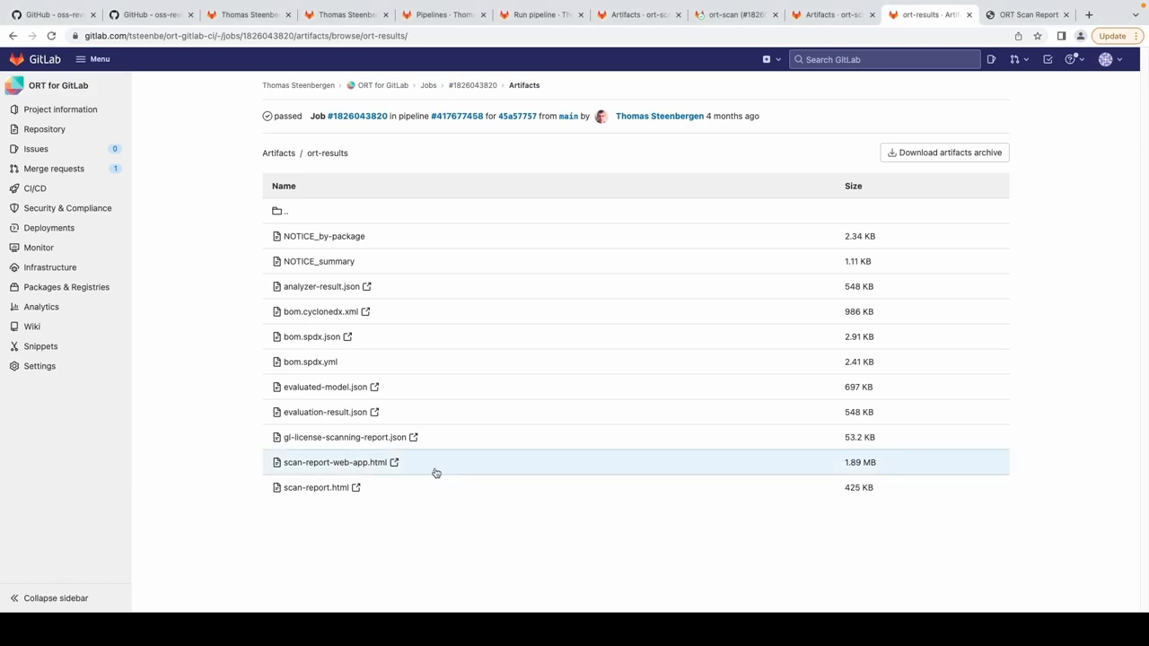
{"action": "mouse_move", "coordinate": [1042, 109]}
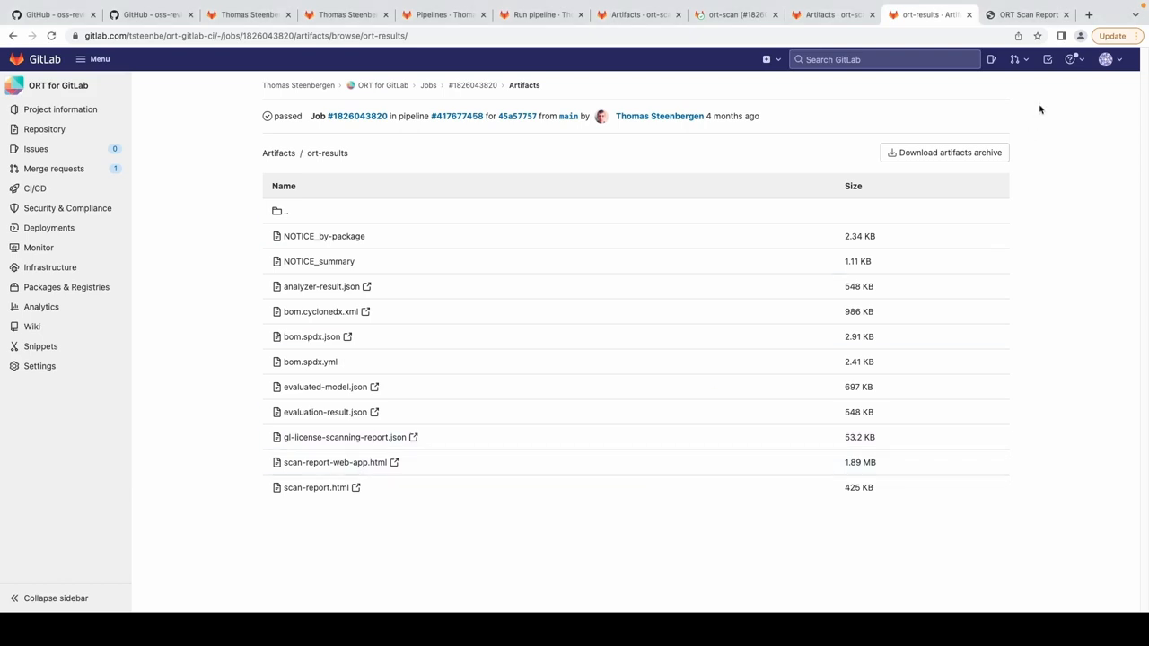
View scan-report-web-app.html's summary, package table and dependency tree with mime-types expanded.
{"action": "left_click", "coordinate": [336, 463]}
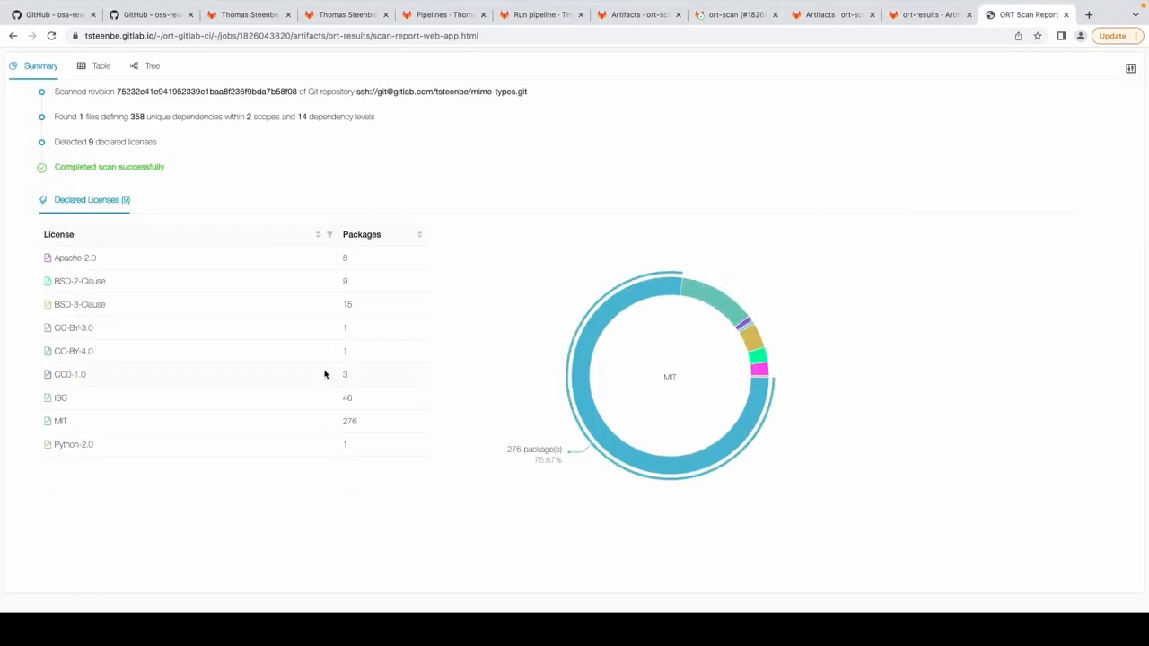
{"action": "mouse_move", "coordinate": [305, 350]}
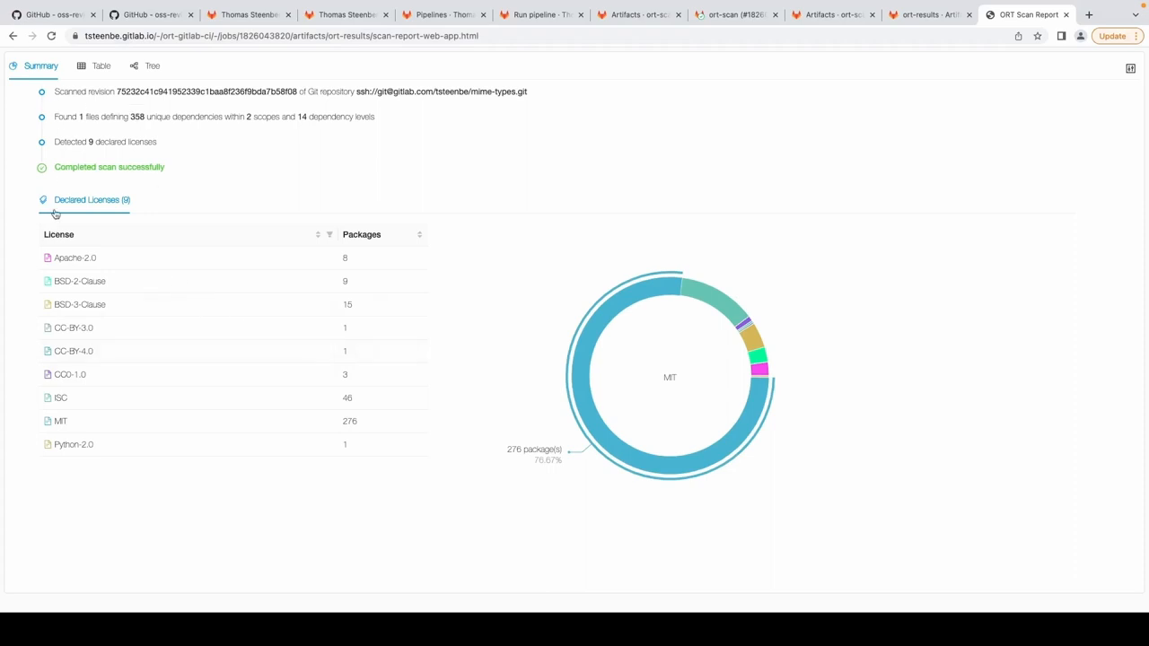
{"action": "mouse_move", "coordinate": [370, 252]}
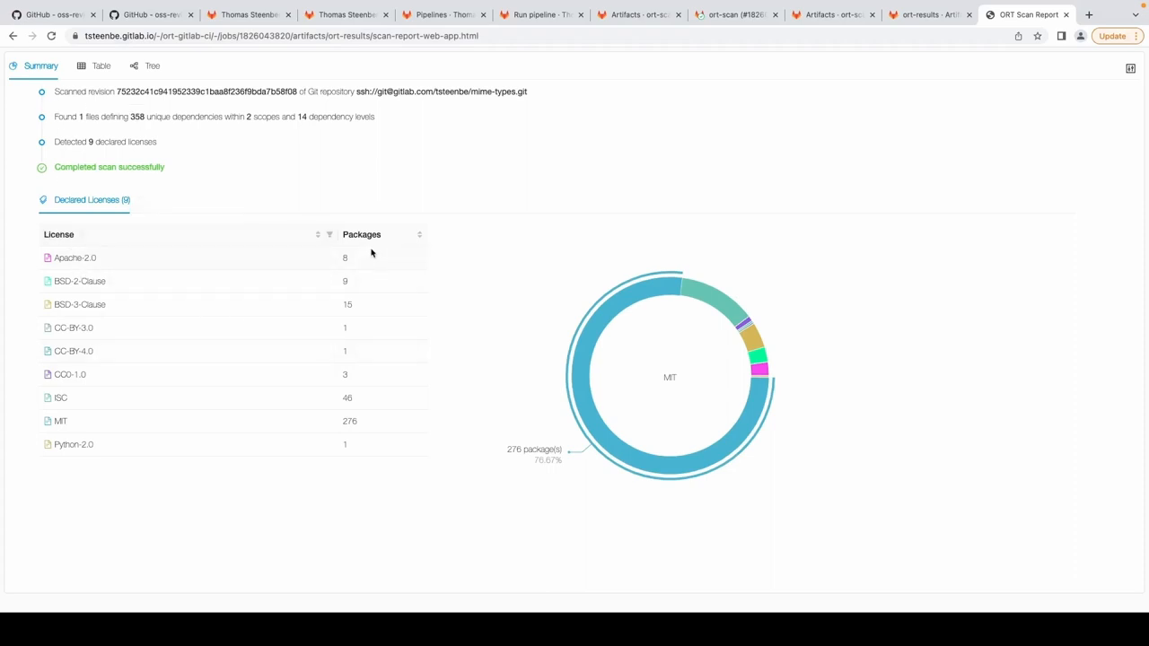
{"action": "mouse_move", "coordinate": [217, 106]}
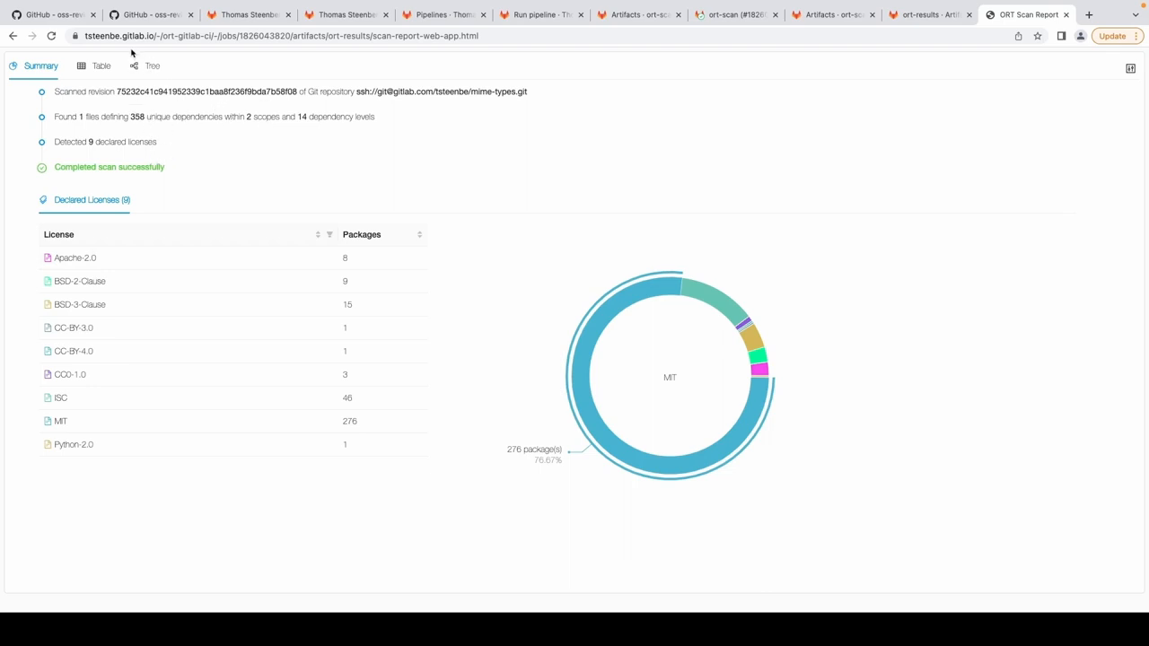
{"action": "left_click", "coordinate": [101, 65]}
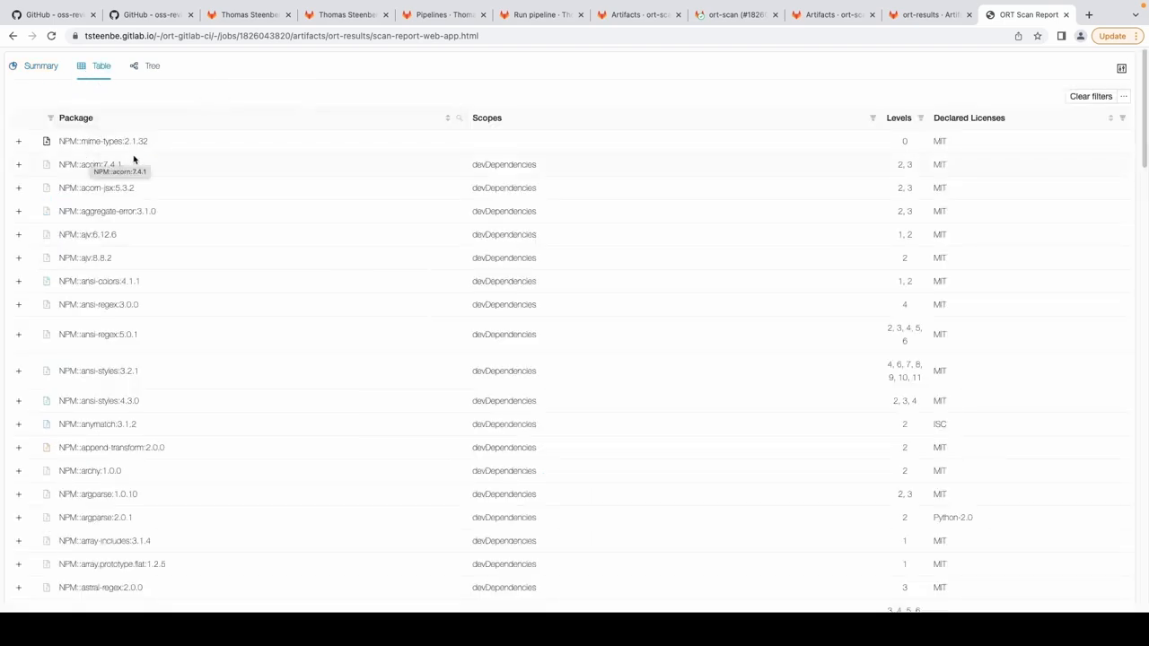
{"action": "mouse_move", "coordinate": [965, 147]}
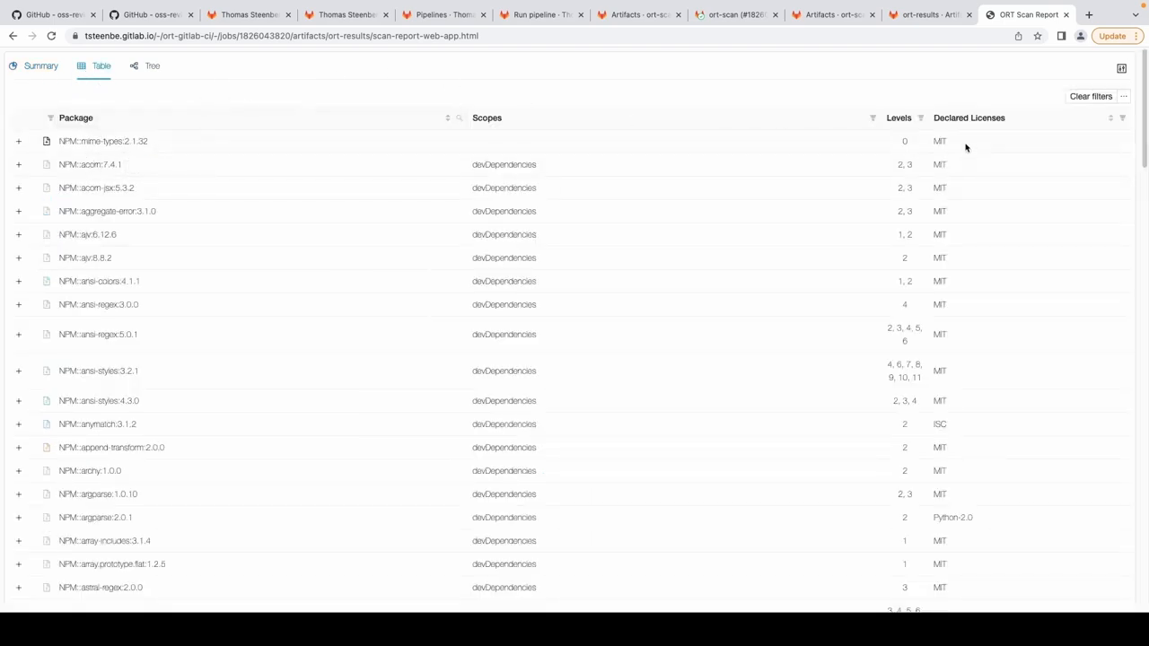
{"action": "left_click", "coordinate": [152, 65]}
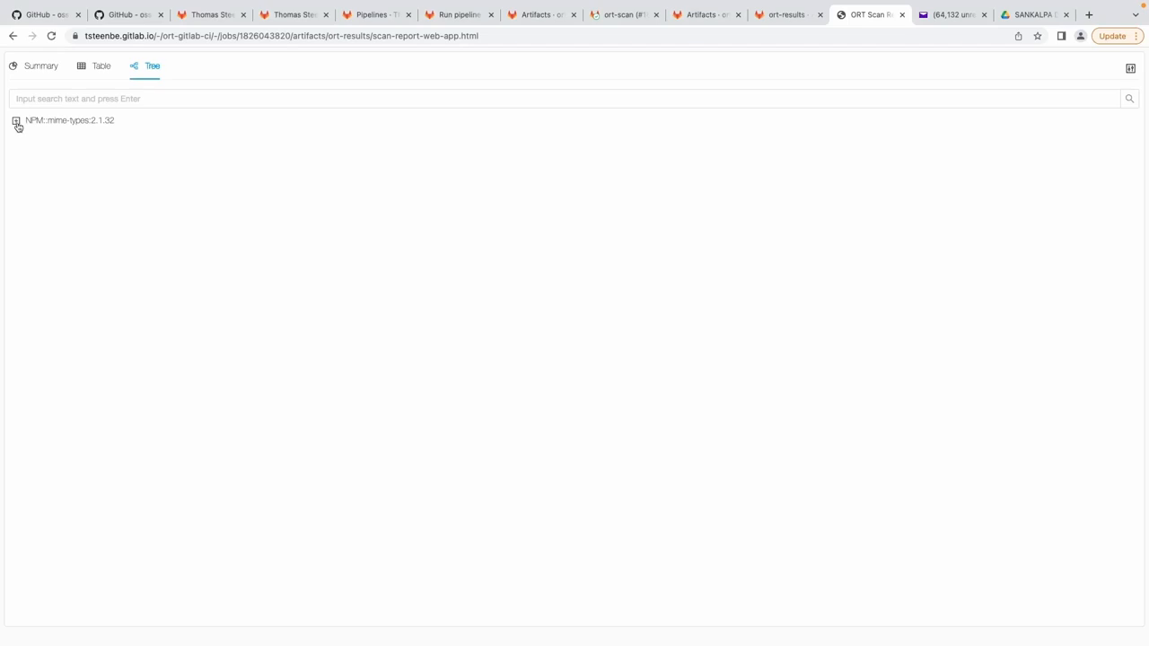
{"action": "left_click", "coordinate": [16, 121]}
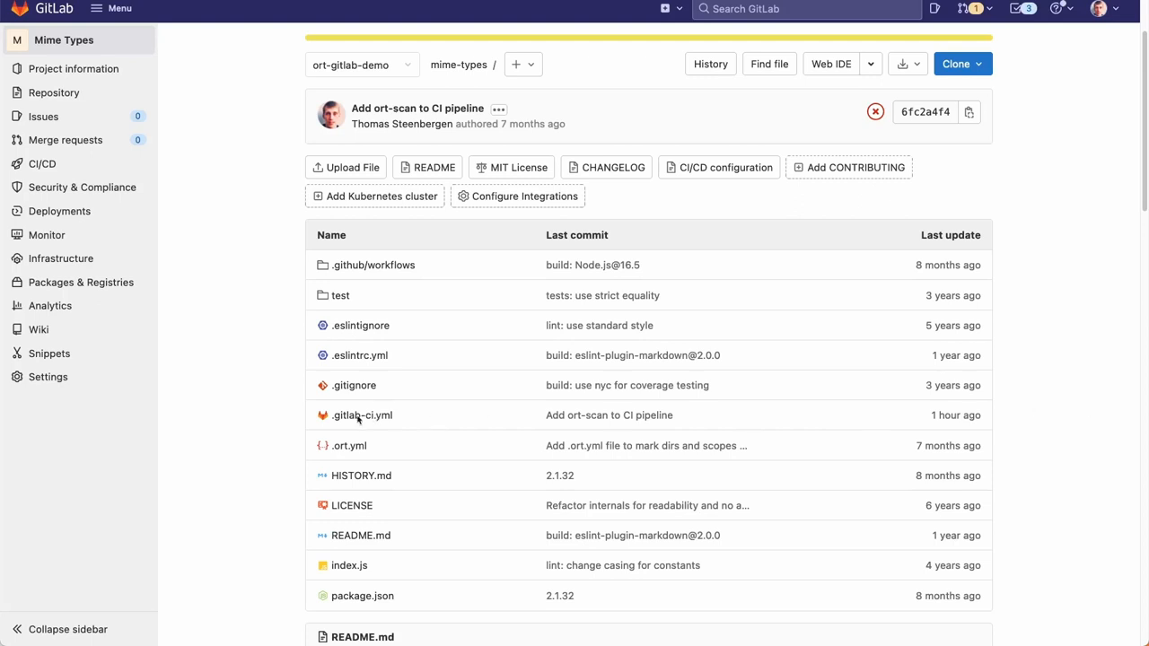
{"action": "mouse_move", "coordinate": [363, 415]}
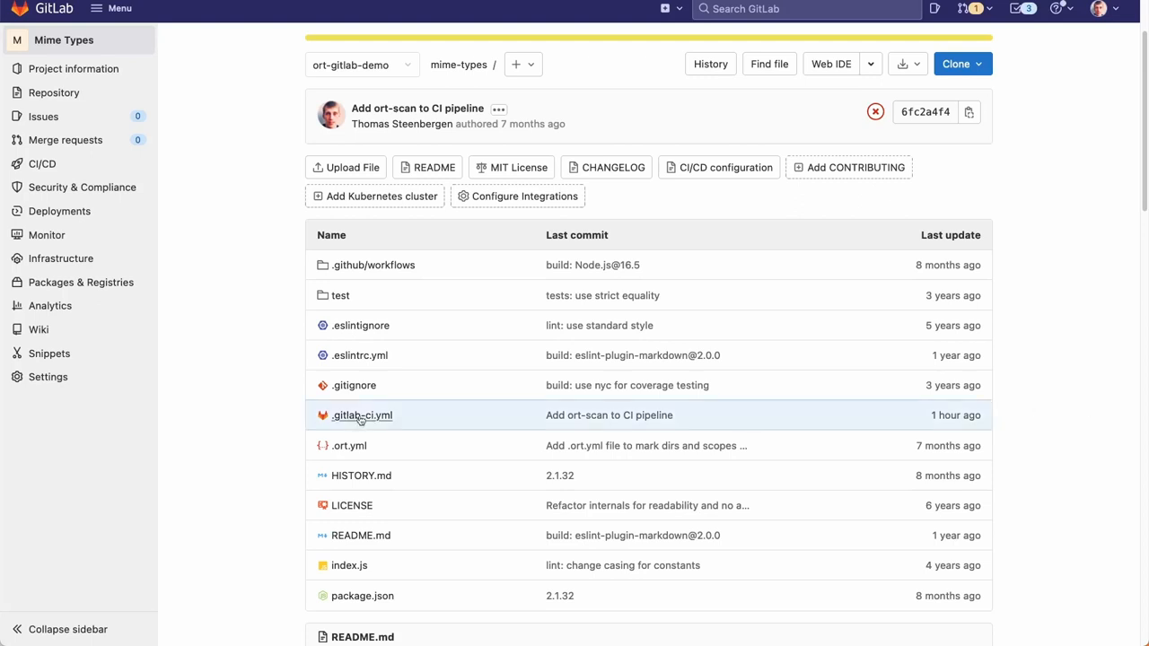
Open the Mime Types repository's .gitlab-ci.yml including the ort-gitlab-ci template.
{"action": "left_click", "coordinate": [363, 415]}
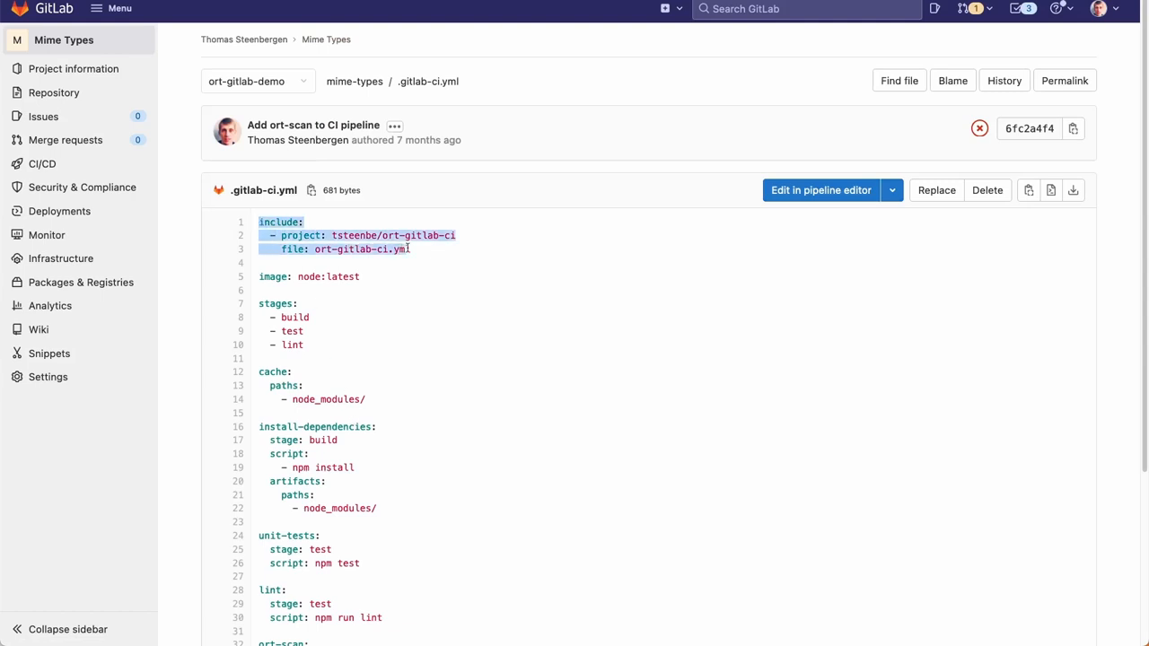
{"action": "mouse_move", "coordinate": [411, 251]}
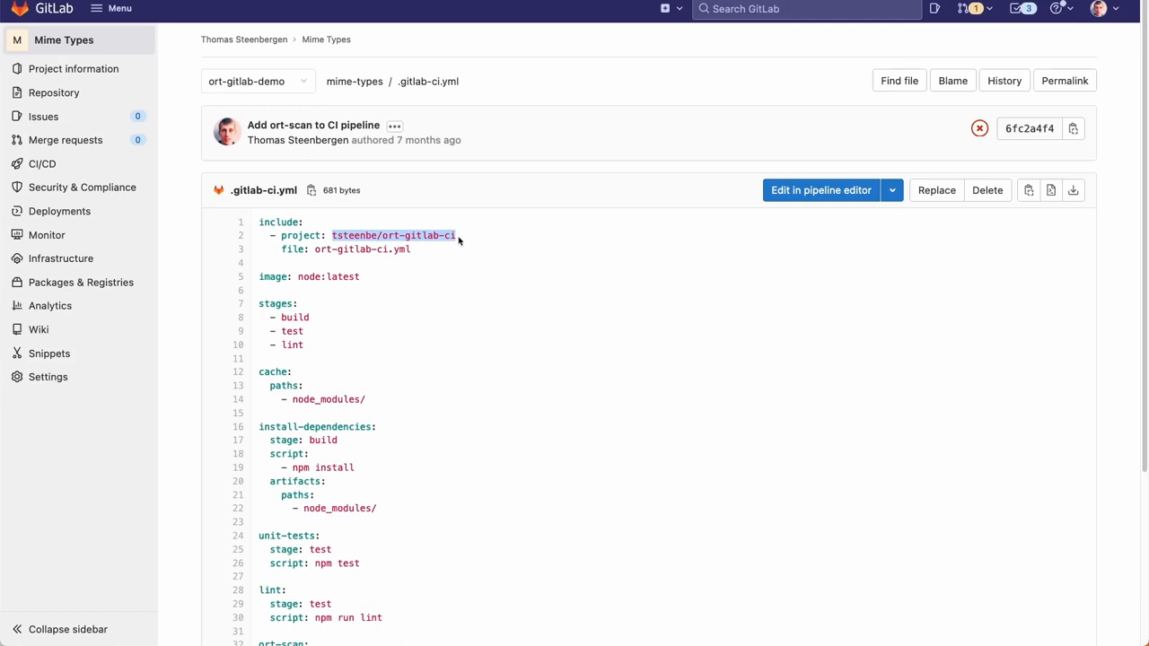
{"action": "scroll", "scroll_direction": "down", "scroll_amount": 3}
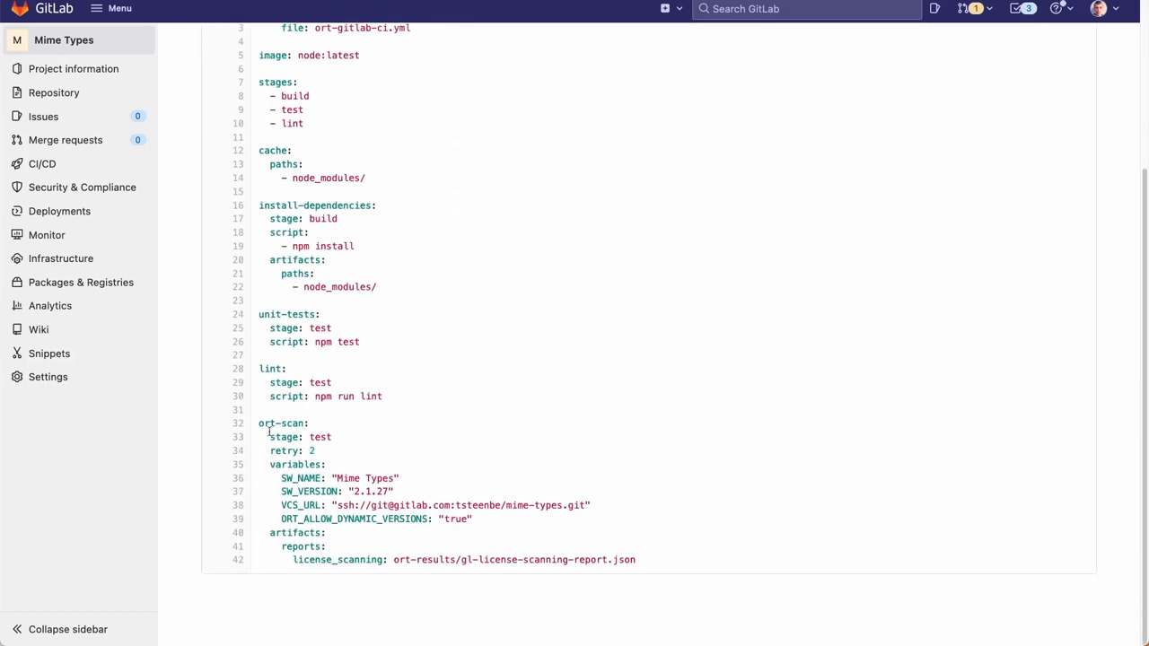
{"action": "double_click", "coordinate": [284, 424]}
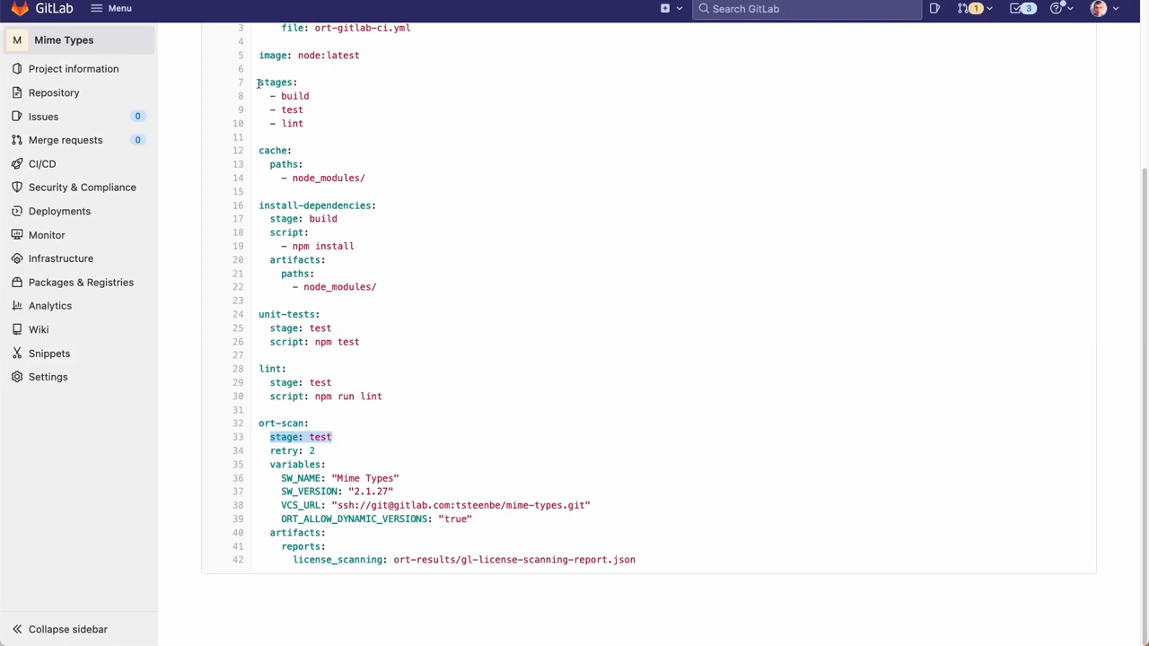
{"action": "mouse_move", "coordinate": [295, 122]}
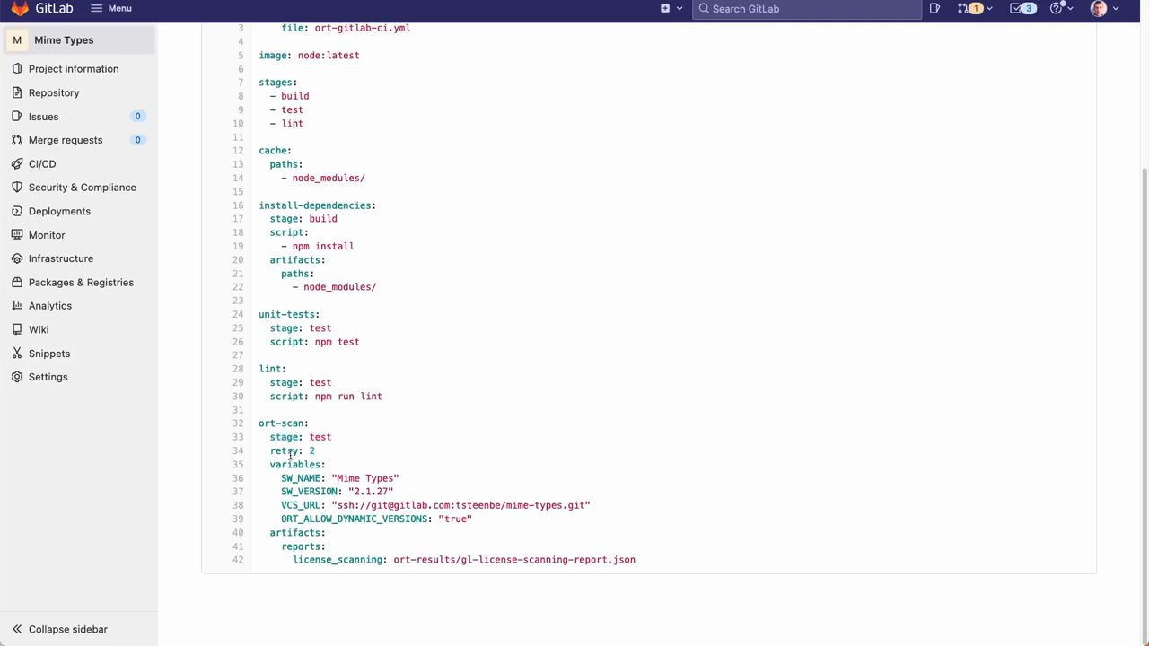
{"action": "double_click", "coordinate": [285, 450]}
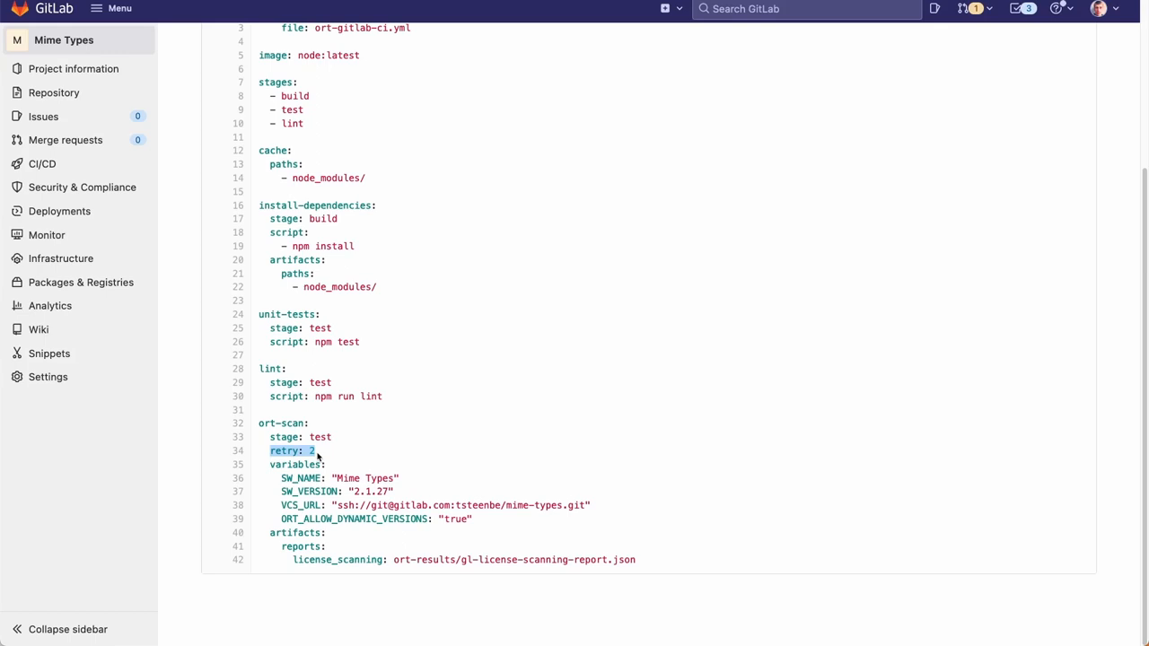
{"action": "mouse_move", "coordinate": [272, 465]}
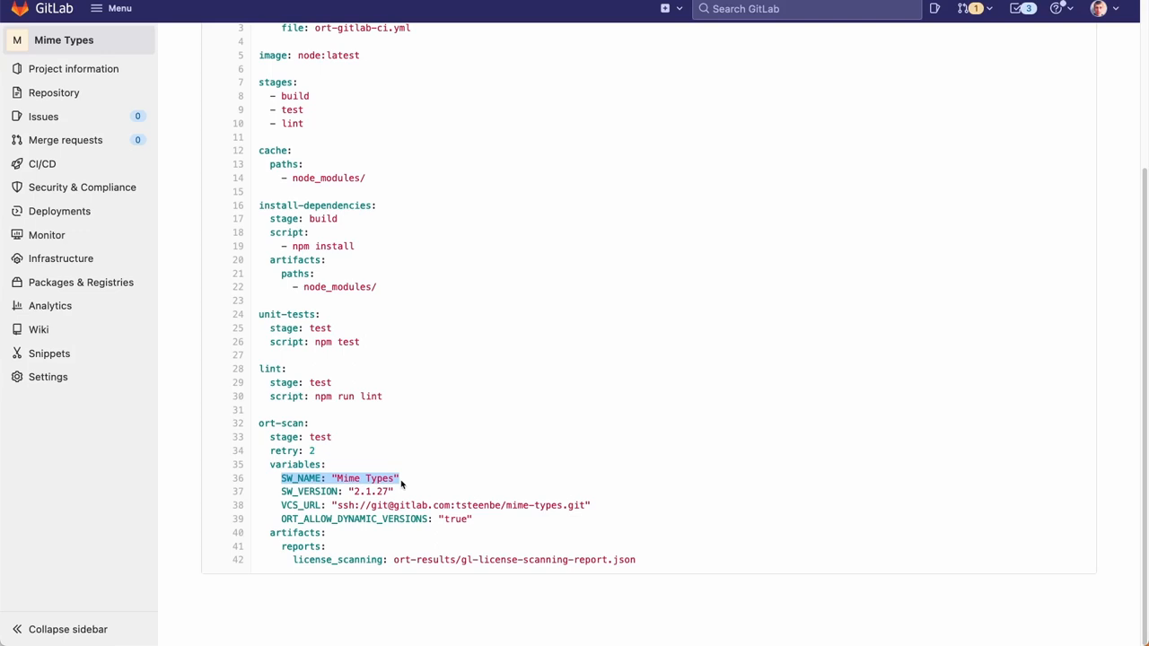
{"action": "double_click", "coordinate": [309, 492]}
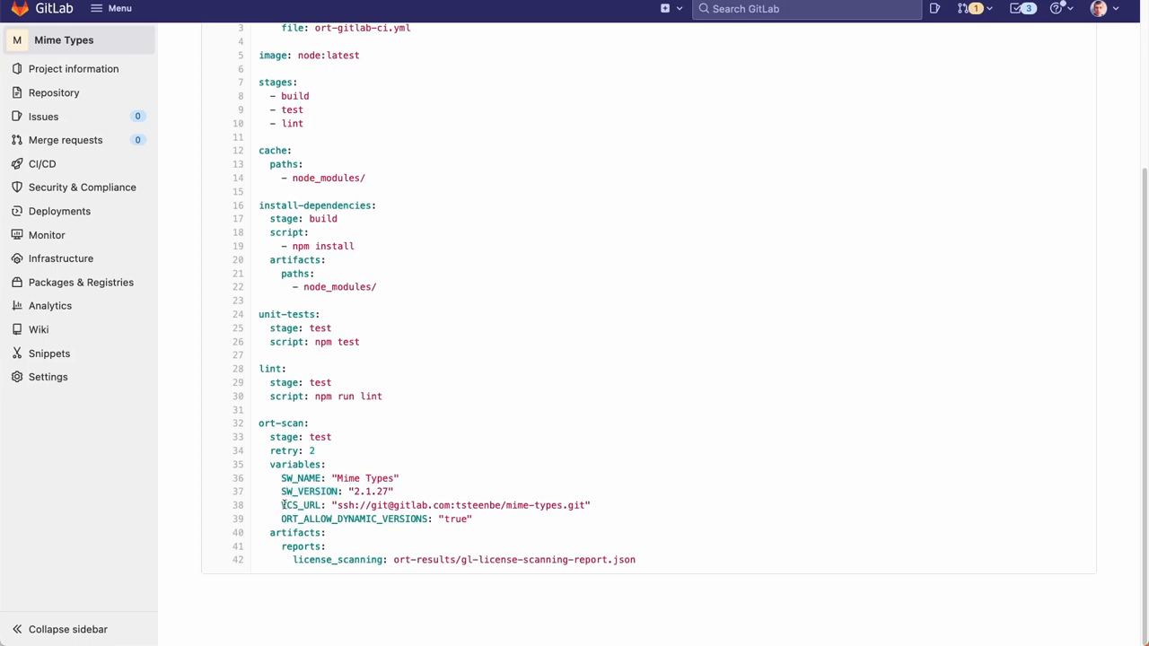
{"action": "triple_click", "coordinate": [434, 505]}
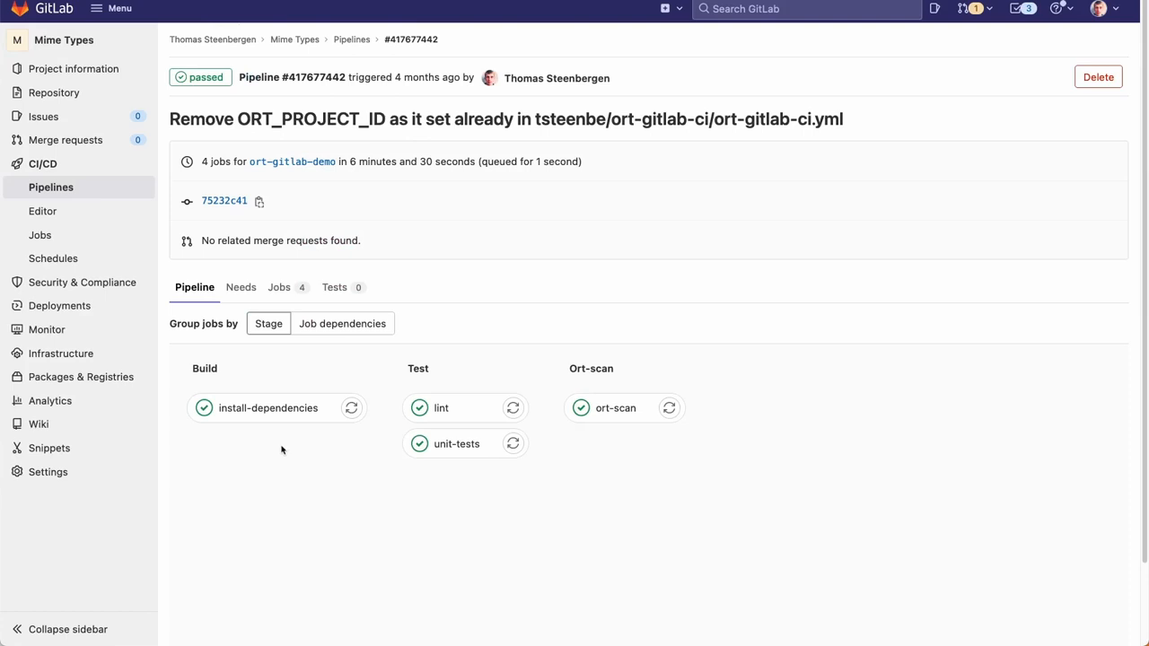
{"action": "mouse_move", "coordinate": [244, 431]}
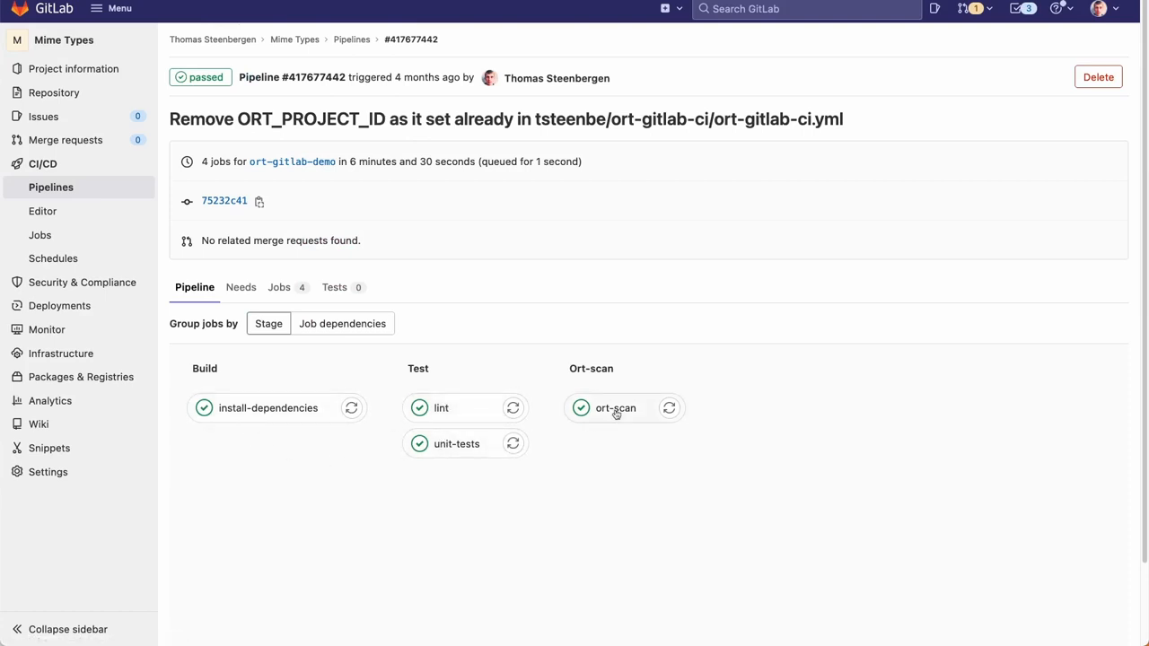
Open the passed ort-scan job's log from the Mime Types pipeline.
{"action": "right_click", "coordinate": [614, 408]}
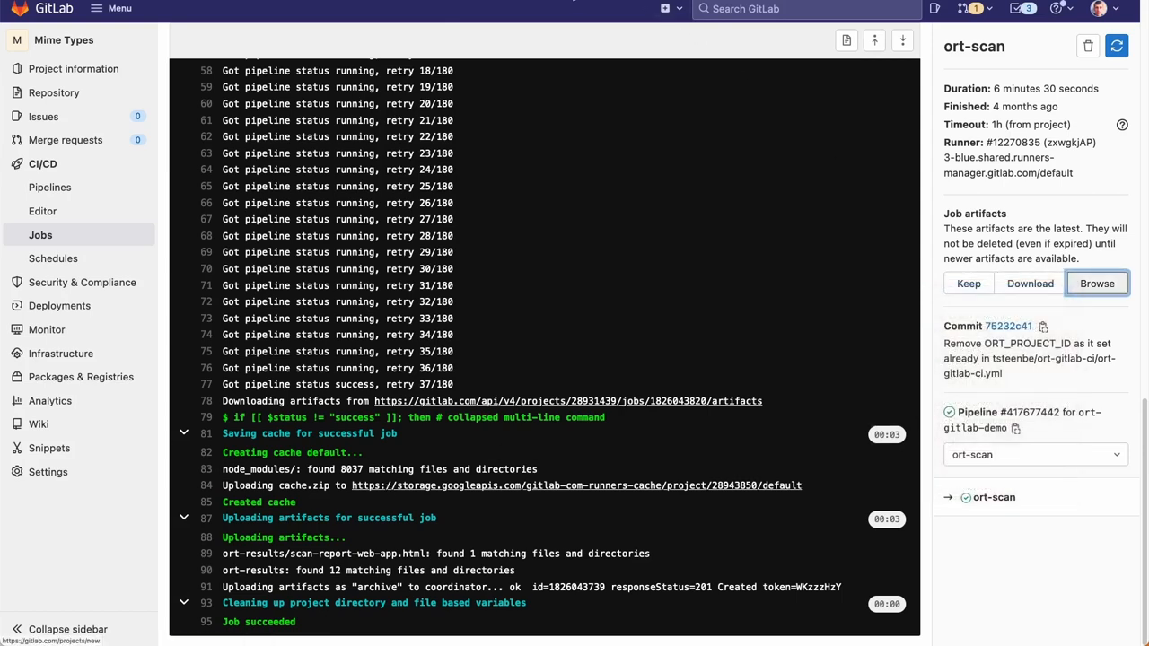
Browse the ort-scan job's saved artifacts into the ort-results folder.
{"action": "left_click", "coordinate": [1095, 284]}
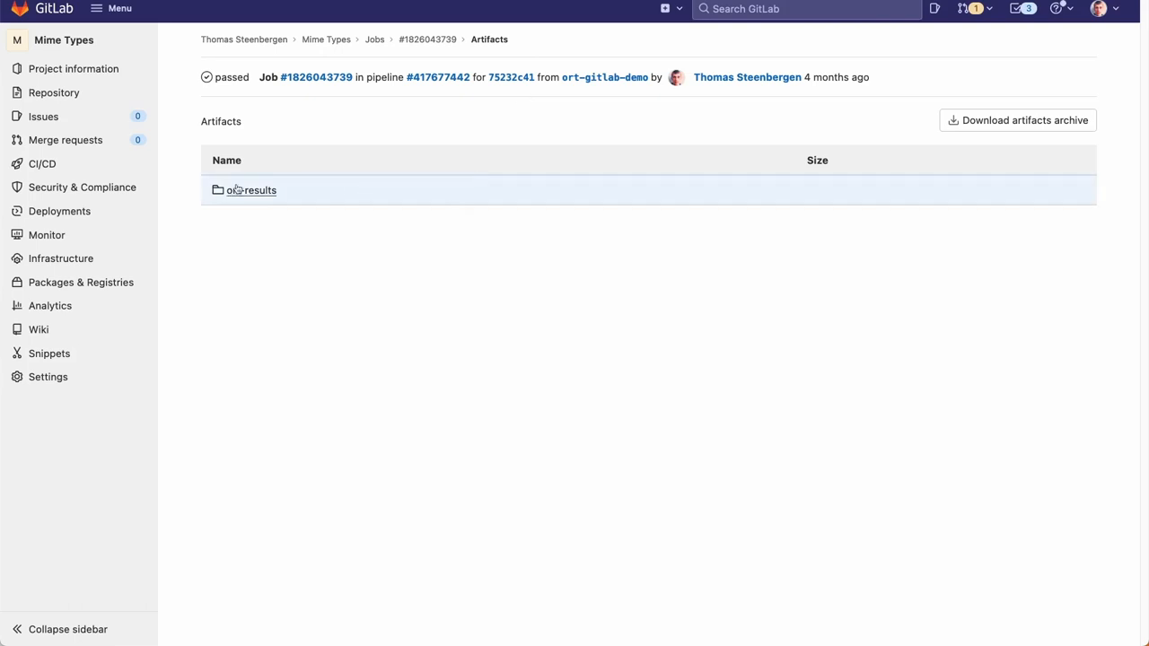
{"action": "left_click", "coordinate": [251, 191]}
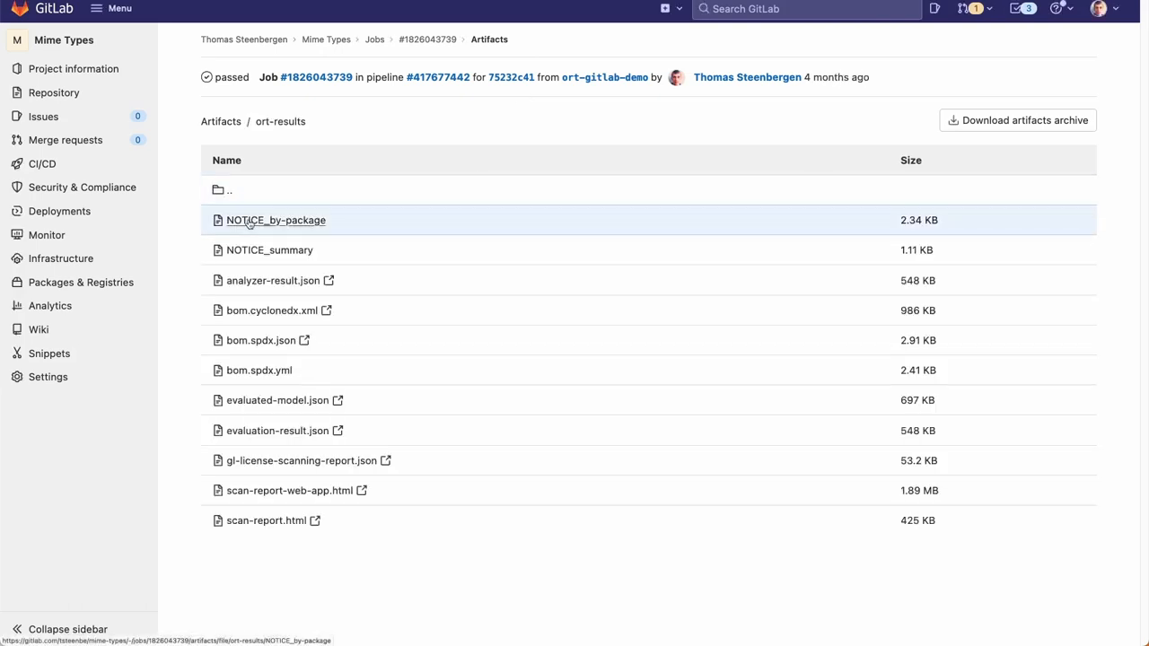
{"action": "mouse_move", "coordinate": [249, 543]}
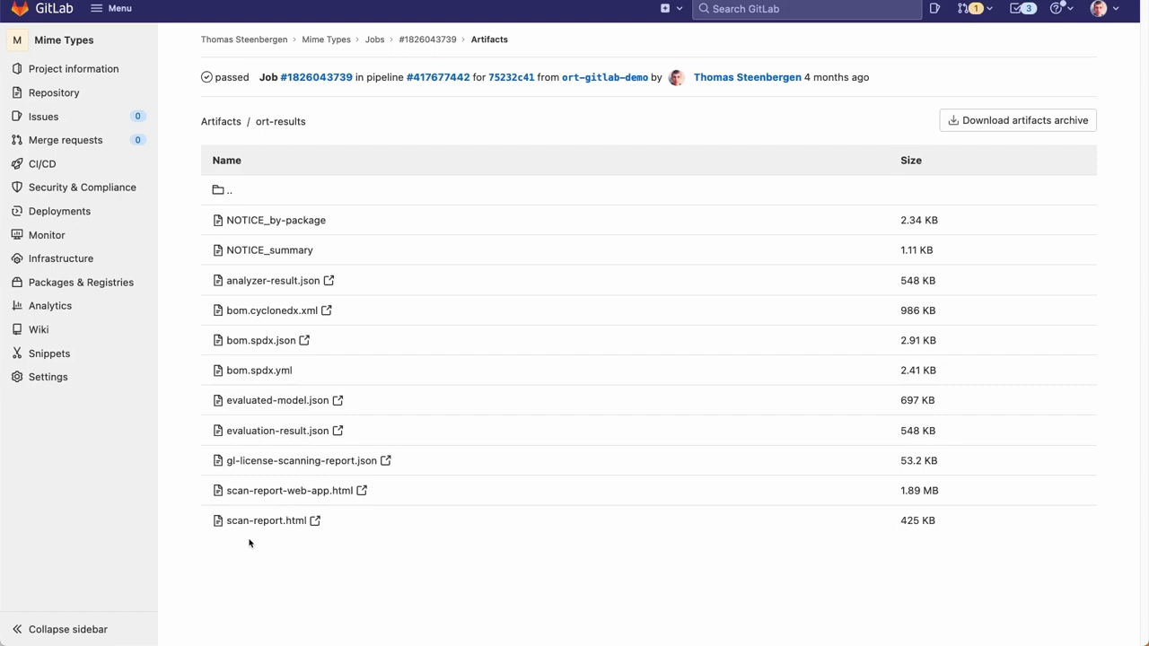
{"action": "mouse_move", "coordinate": [1009, 581]}
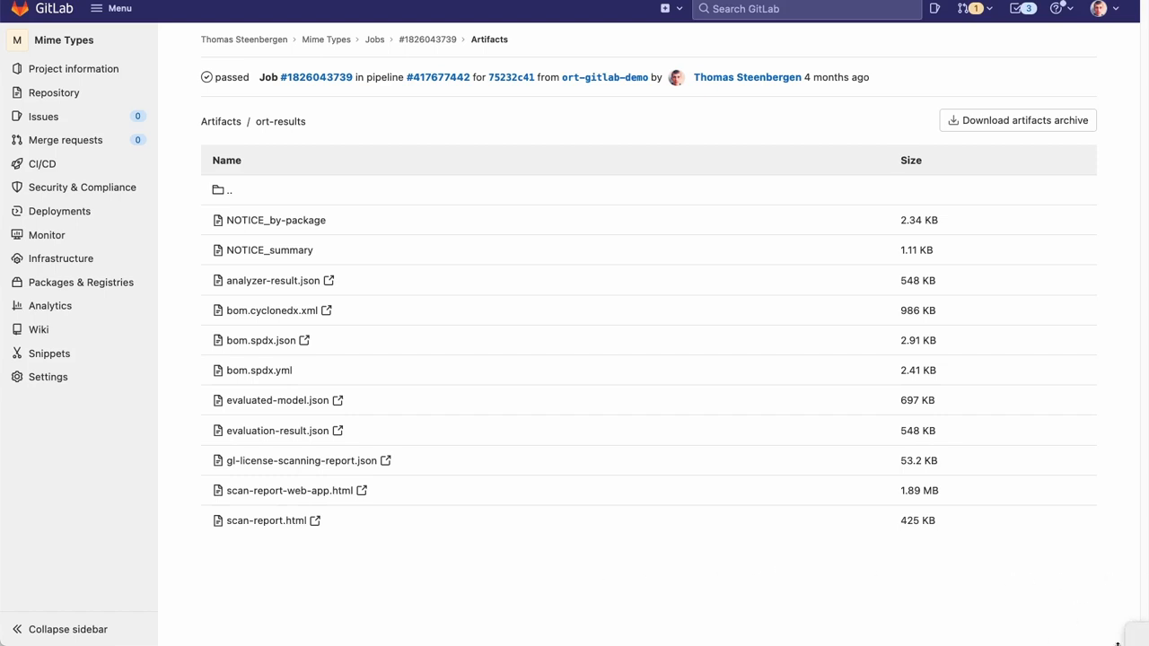
{"action": "mouse_move", "coordinate": [1129, 628]}
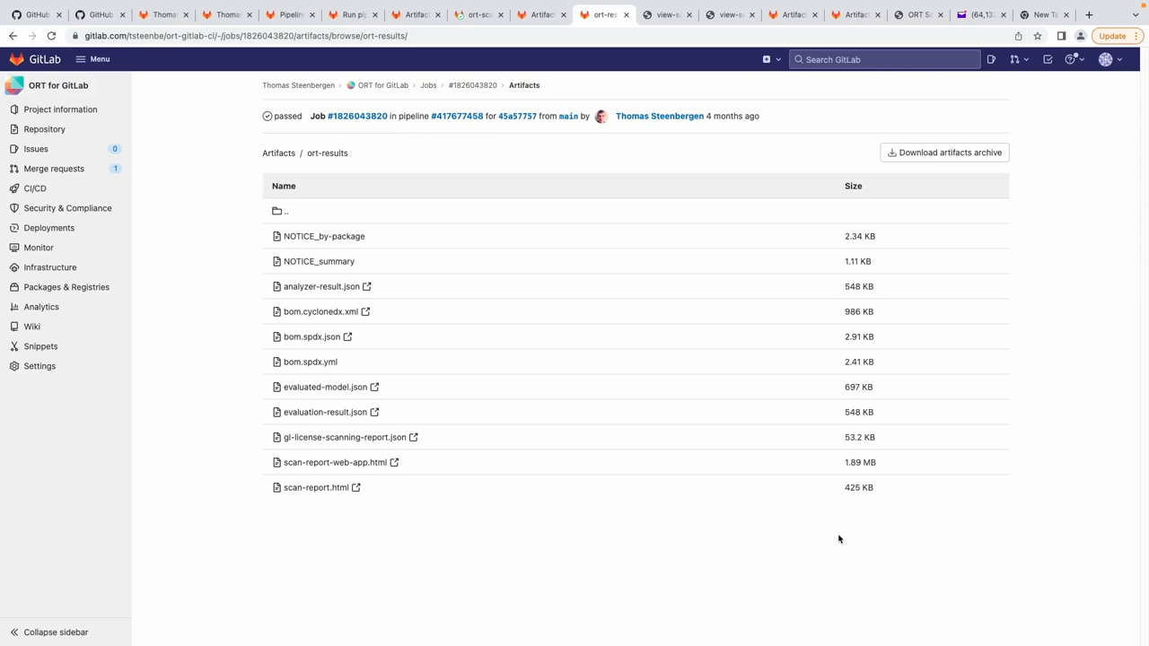
{"action": "mouse_move", "coordinate": [477, 388]}
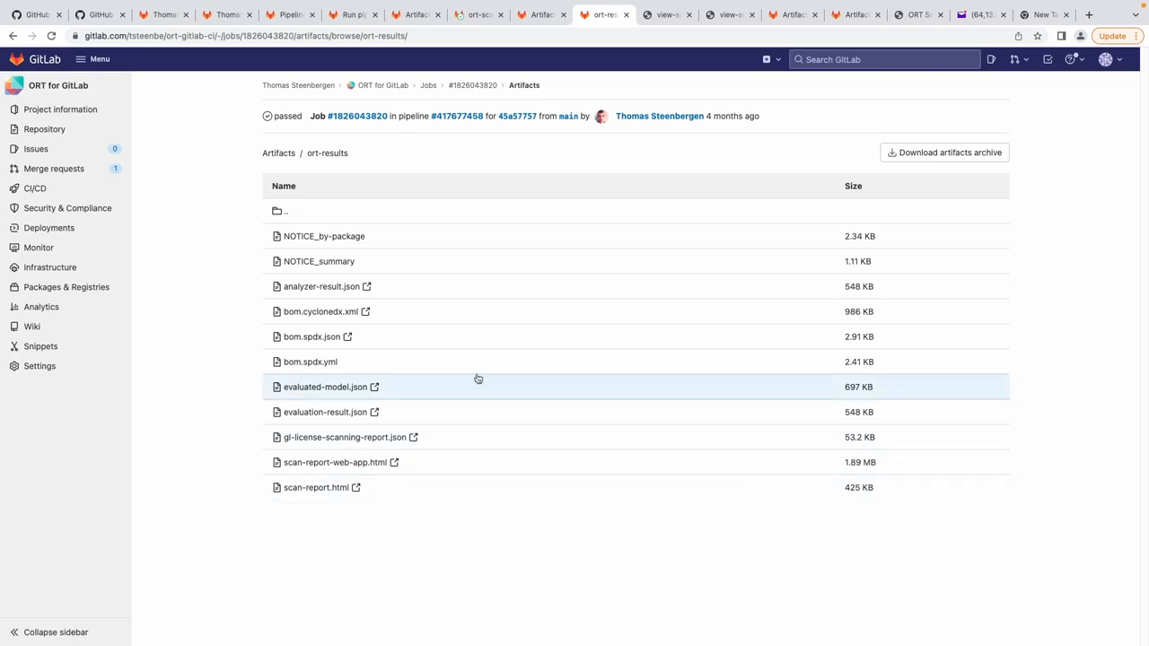
{"action": "mouse_move", "coordinate": [417, 312]}
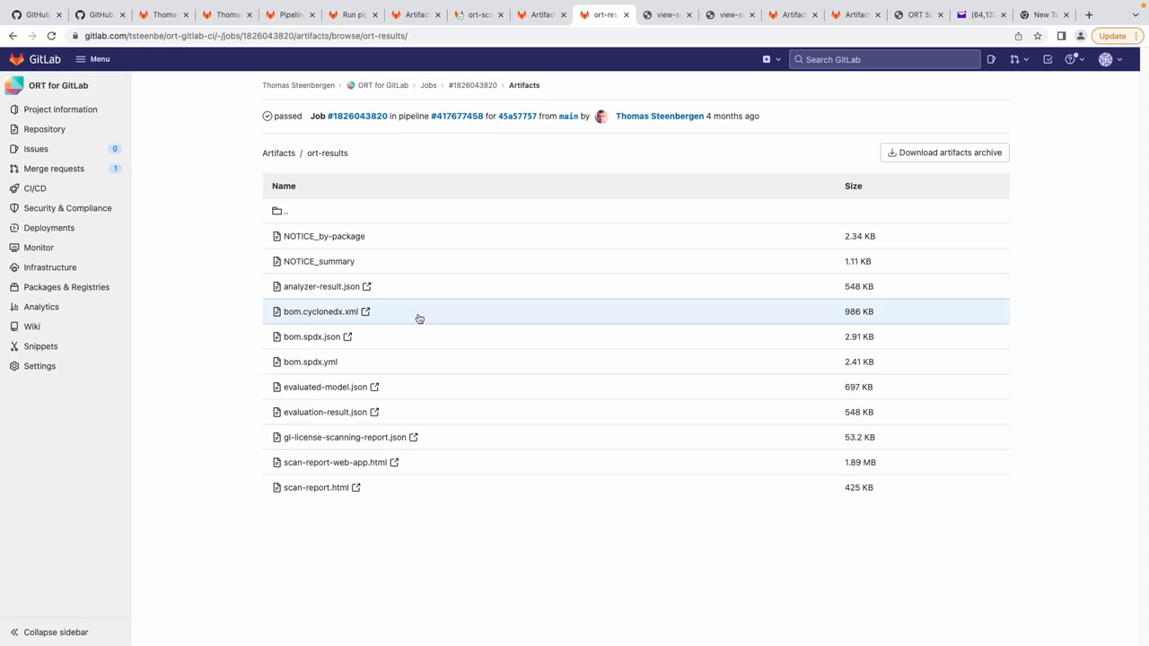
{"action": "mouse_move", "coordinate": [417, 342]}
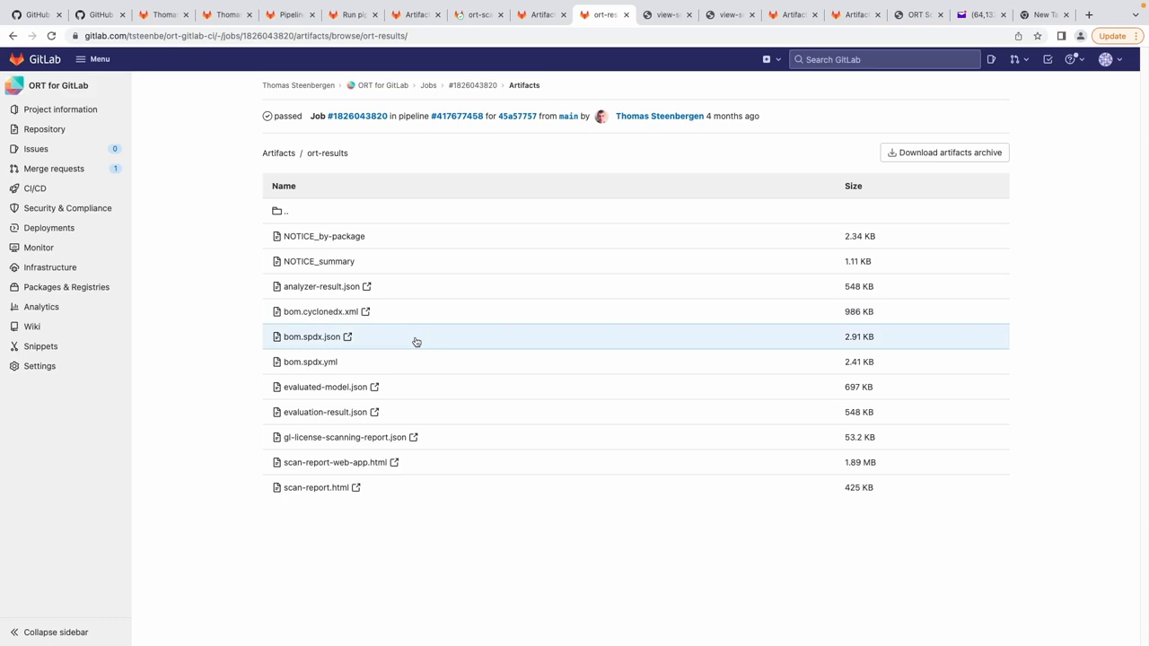
{"action": "mouse_move", "coordinate": [402, 370]}
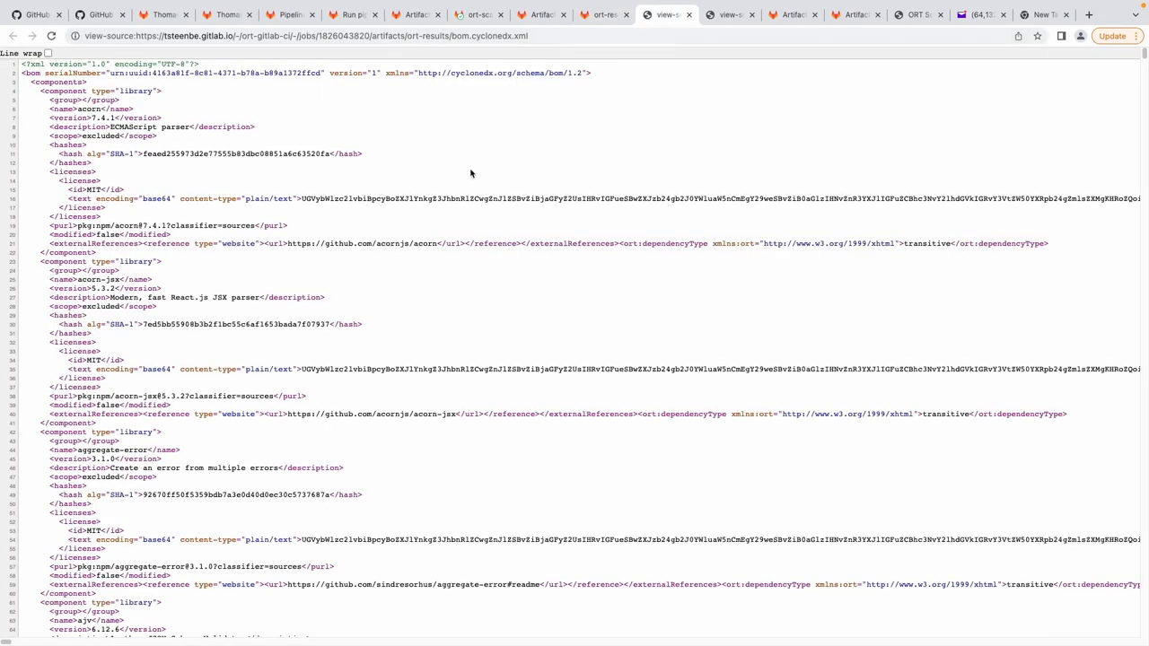
{"action": "mouse_move", "coordinate": [470, 176]}
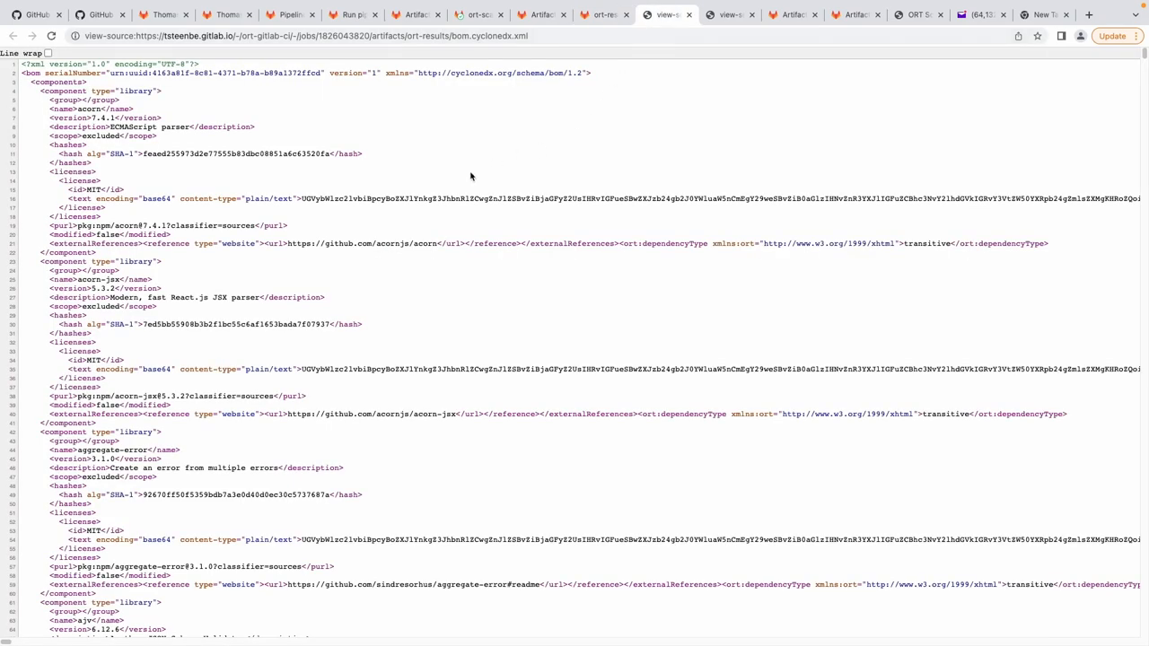
{"action": "mouse_move", "coordinate": [485, 190]}
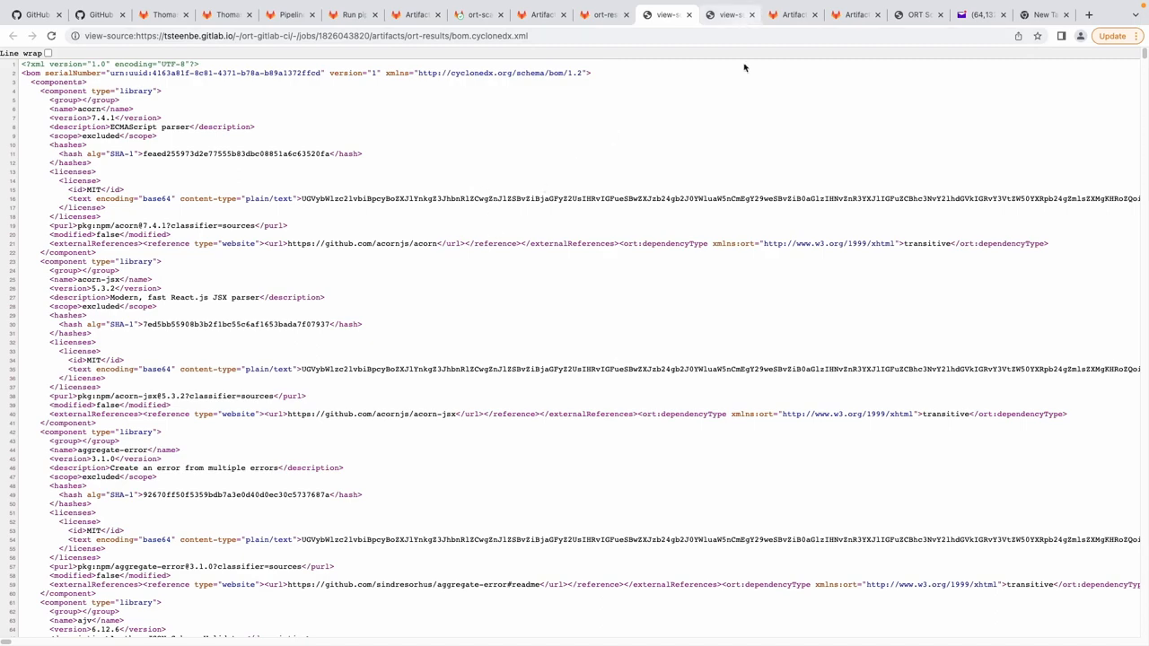
Scroll the bom.cyclonedx.xml source down to the ajv and ansi-colors component entries.
{"action": "scroll", "scroll_direction": "down", "scroll_amount": 3}
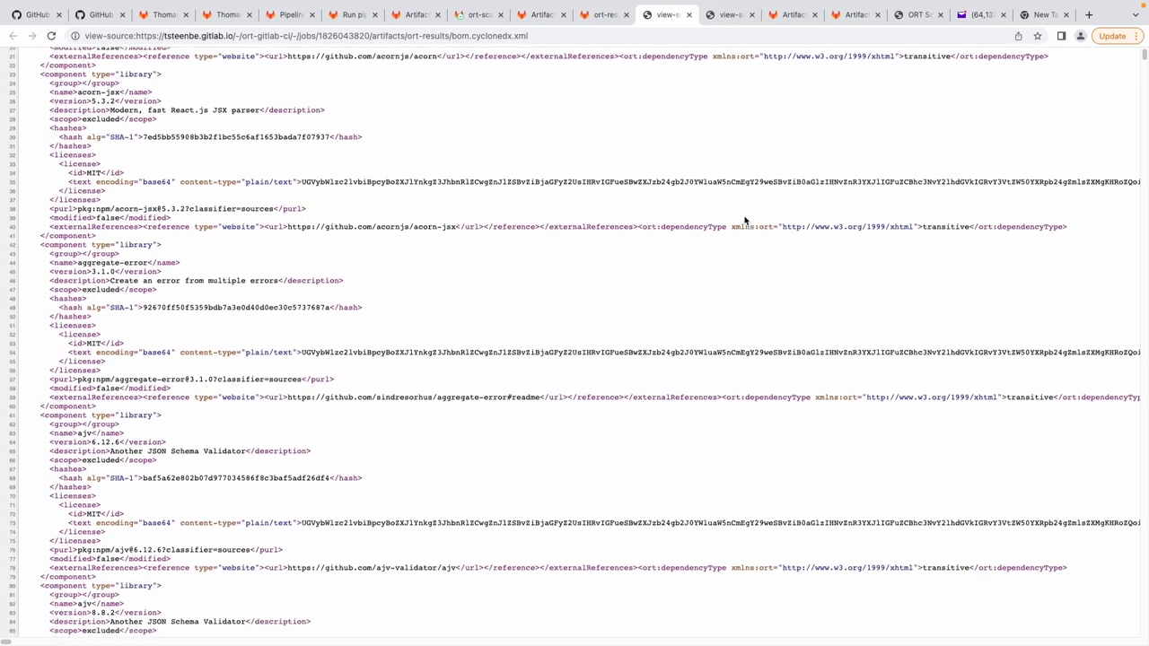
{"action": "scroll", "scroll_direction": "down", "scroll_amount": 3}
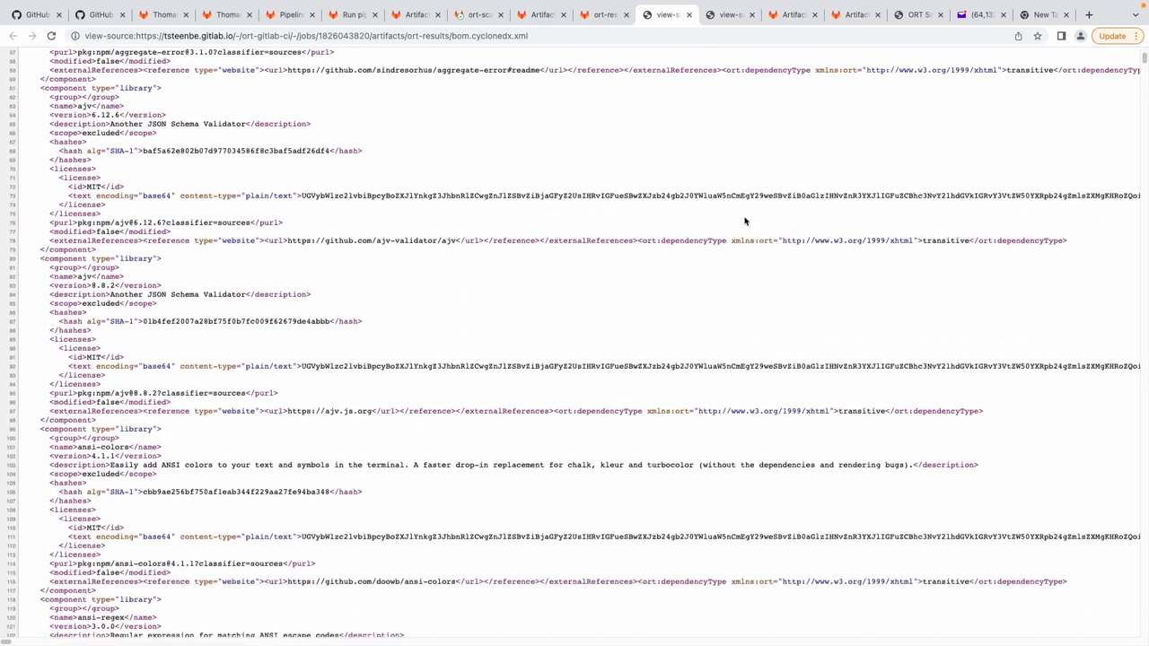
Switch to the bom.spdx.json source and read its mime-db packages and relationships.
{"action": "left_click", "coordinate": [729, 14]}
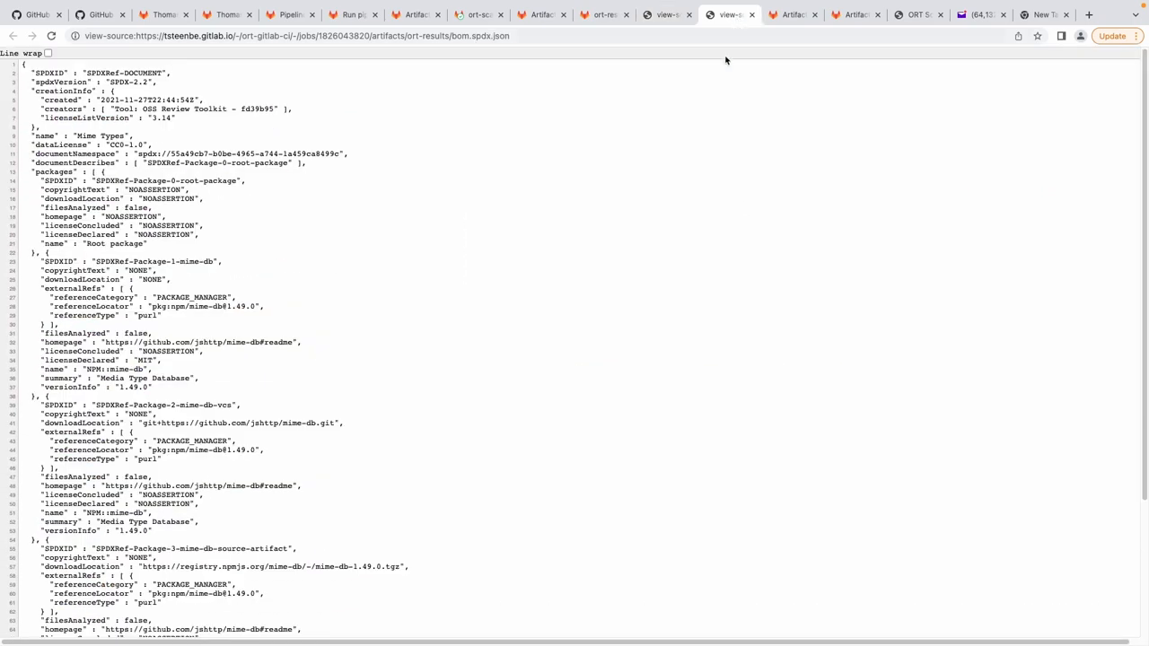
{"action": "mouse_move", "coordinate": [718, 108]}
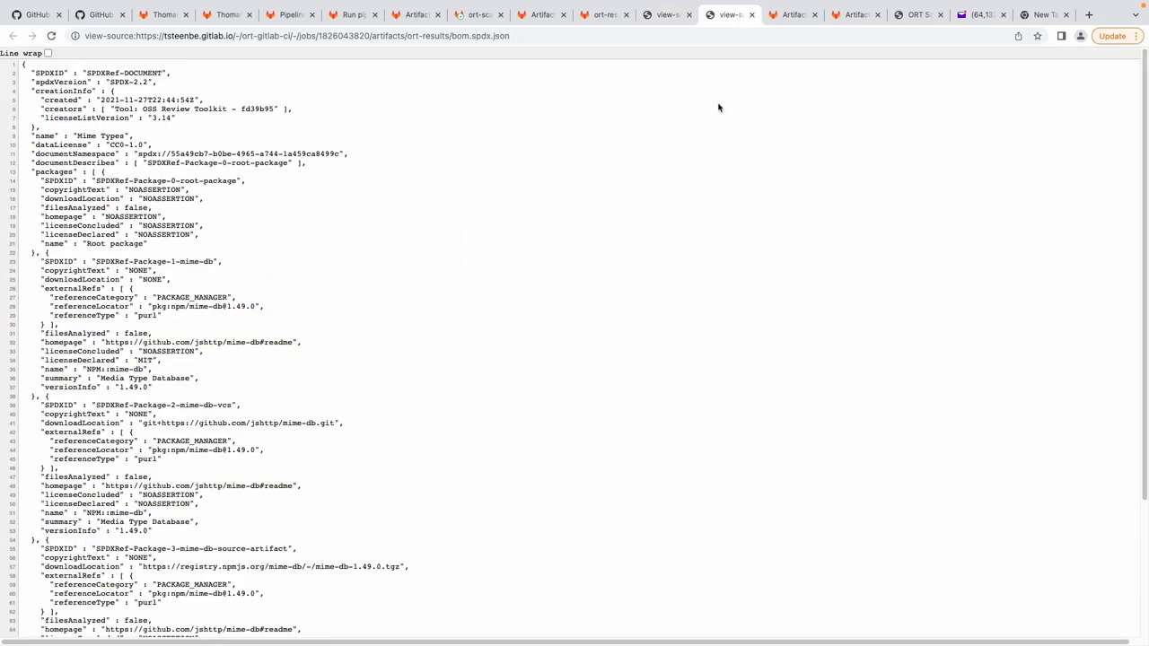
{"action": "scroll", "scroll_direction": "down", "scroll_amount": 3}
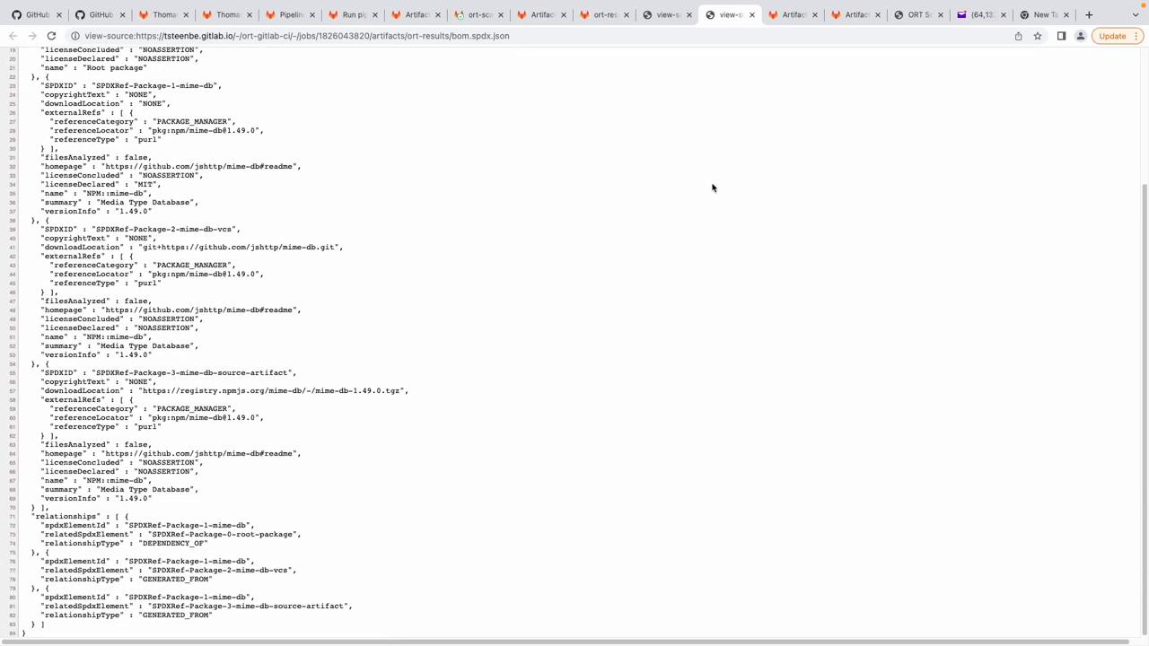
{"action": "scroll", "scroll_direction": "up", "scroll_amount": 3}
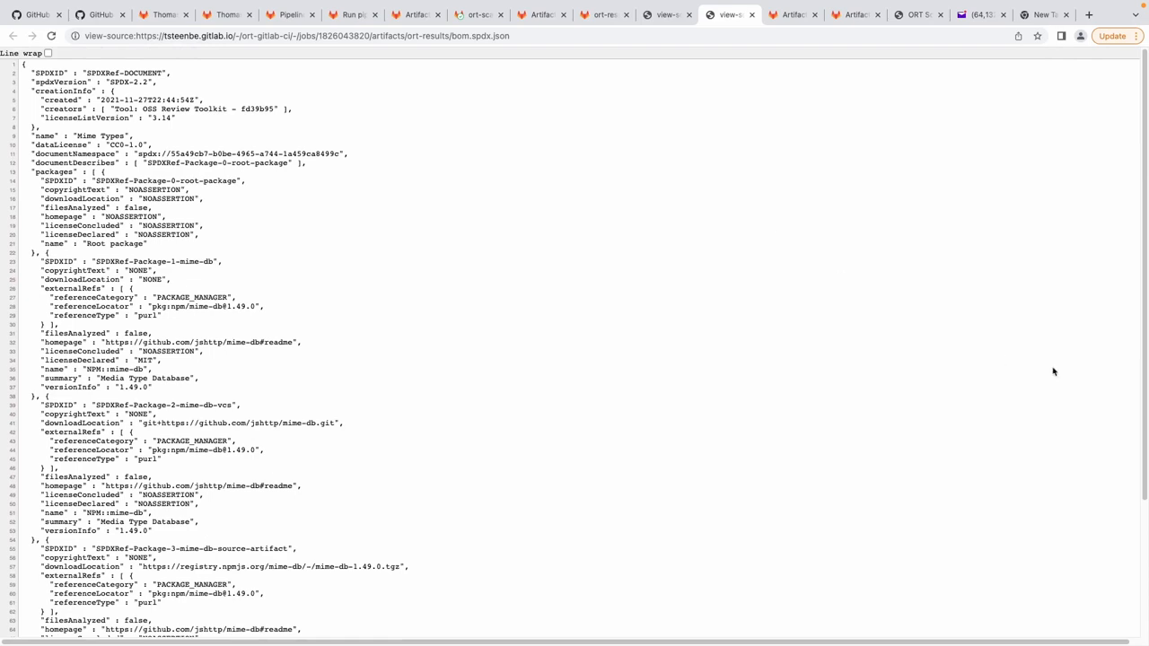